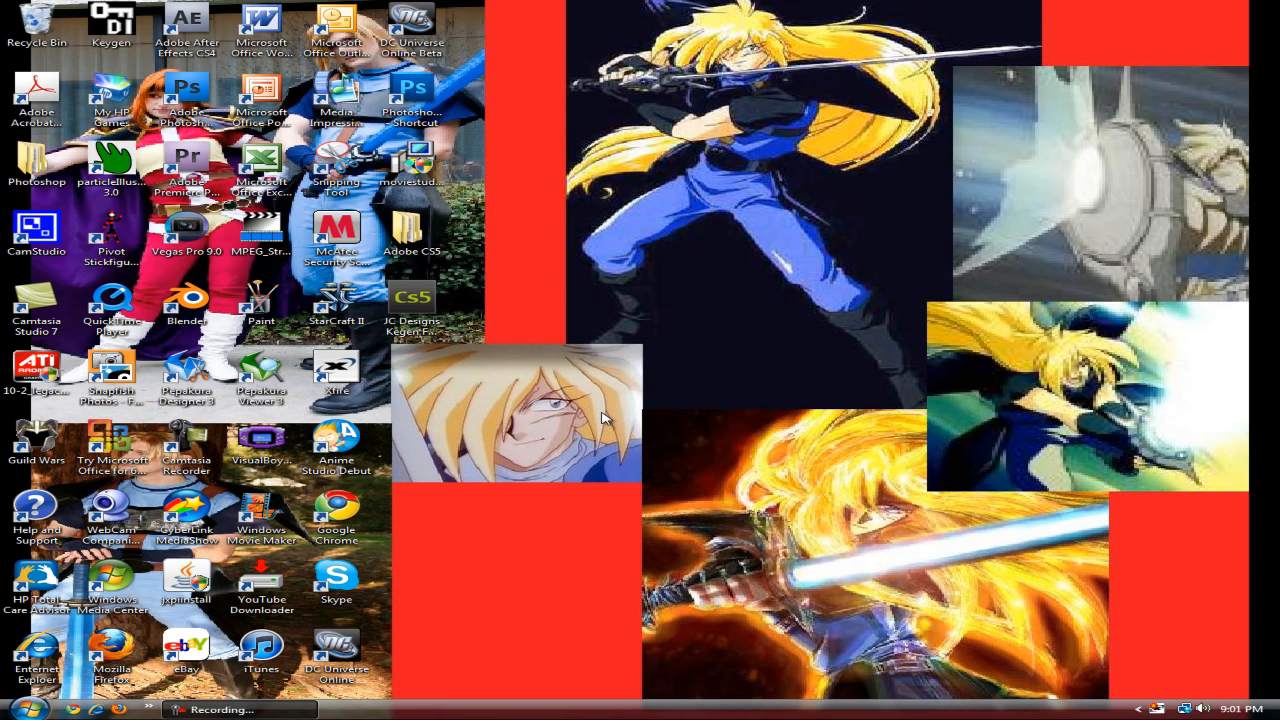
mouse_move(610, 364)
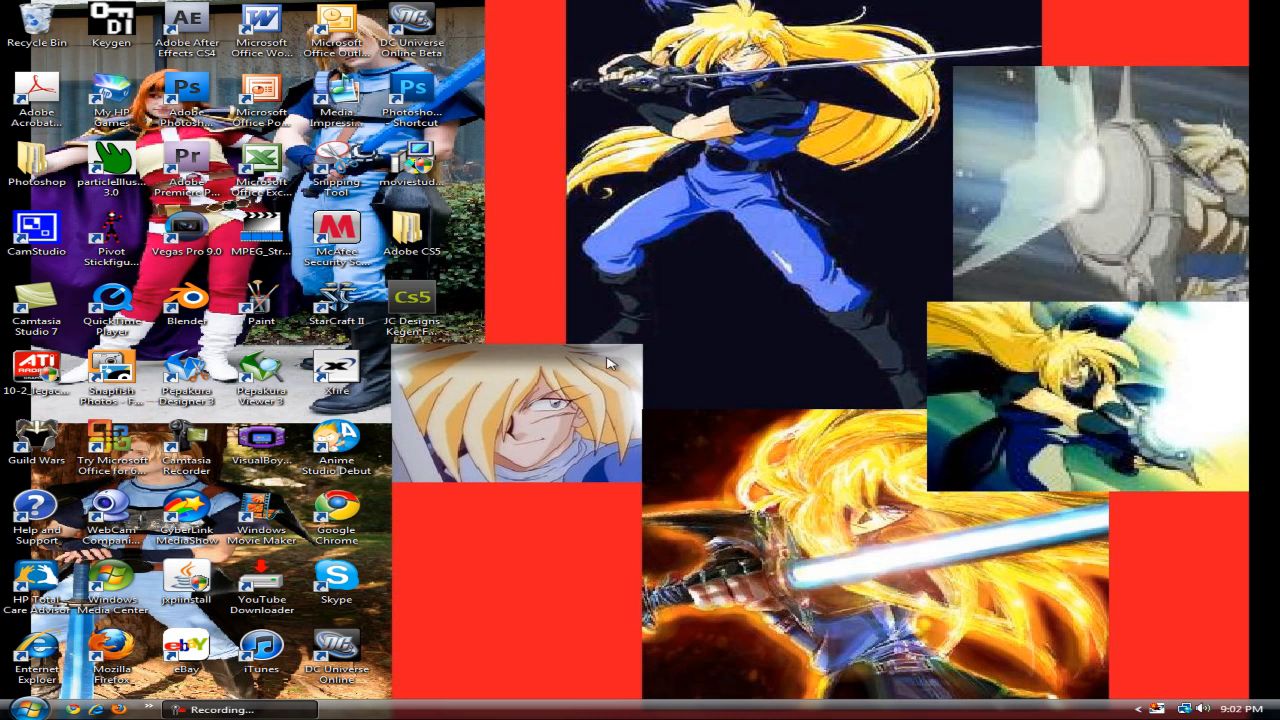
mouse_move(616, 280)
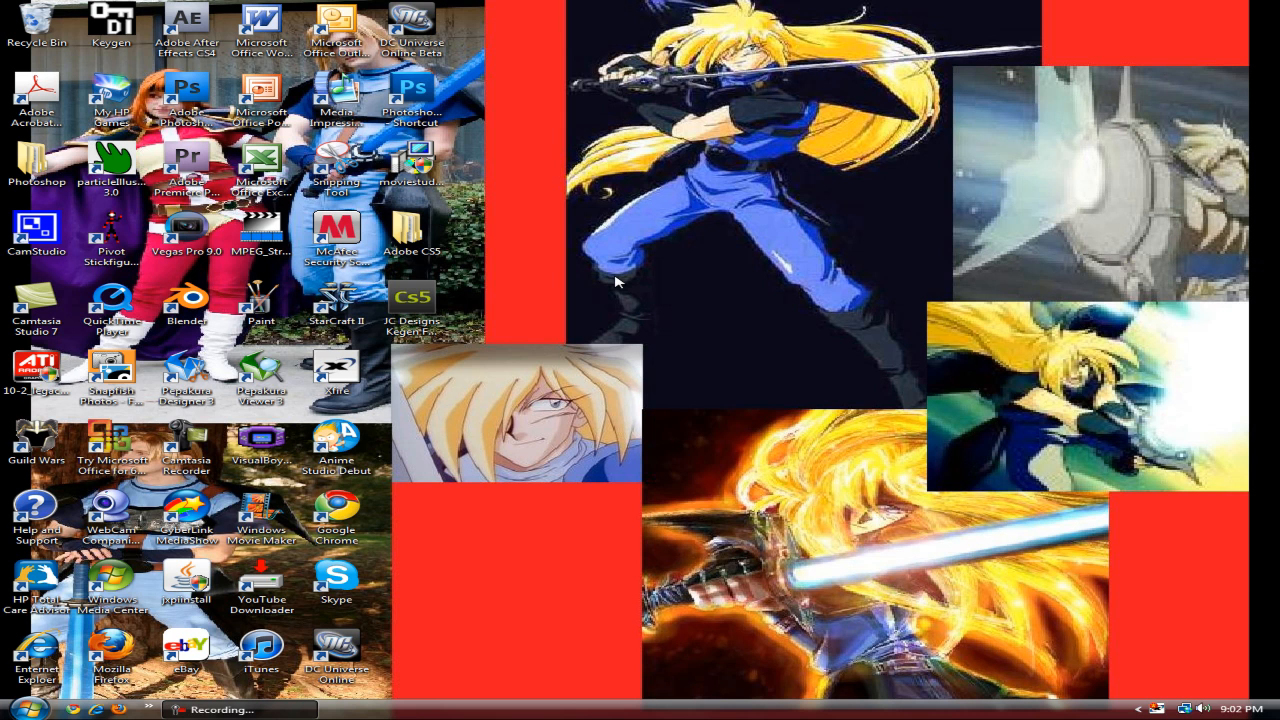
mouse_move(548, 718)
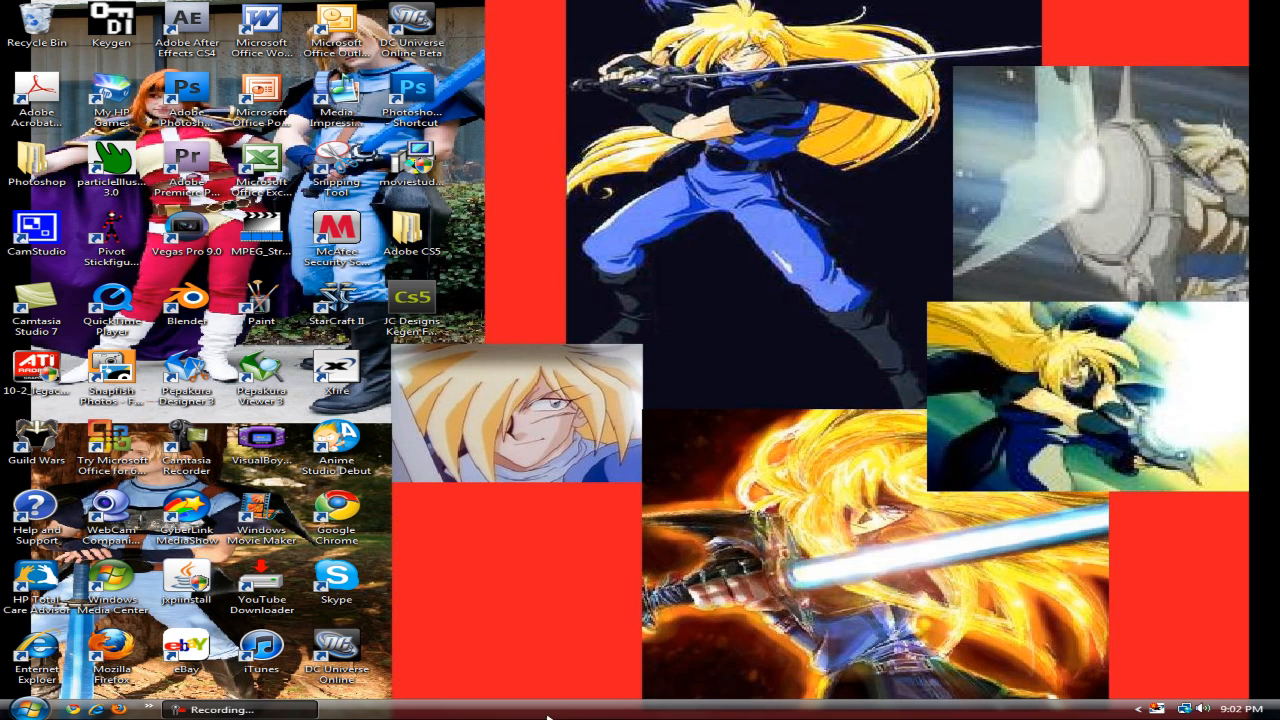
mouse_move(584, 324)
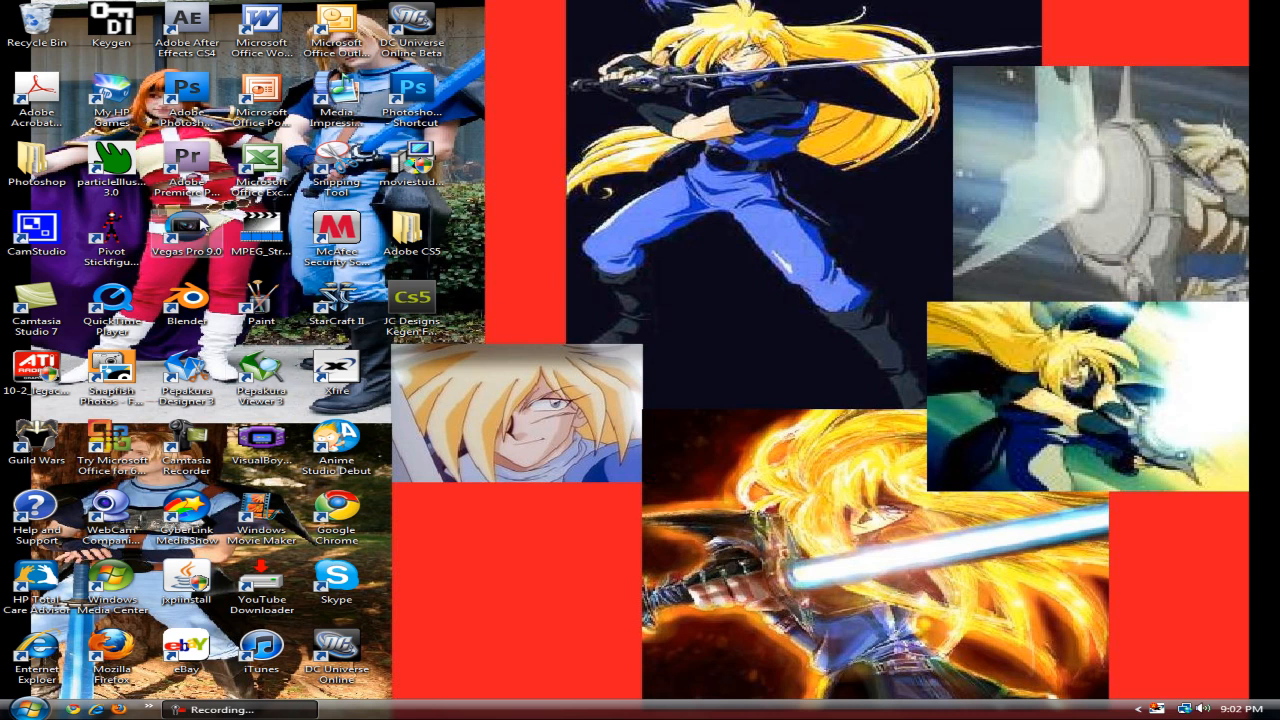
mouse_move(620, 324)
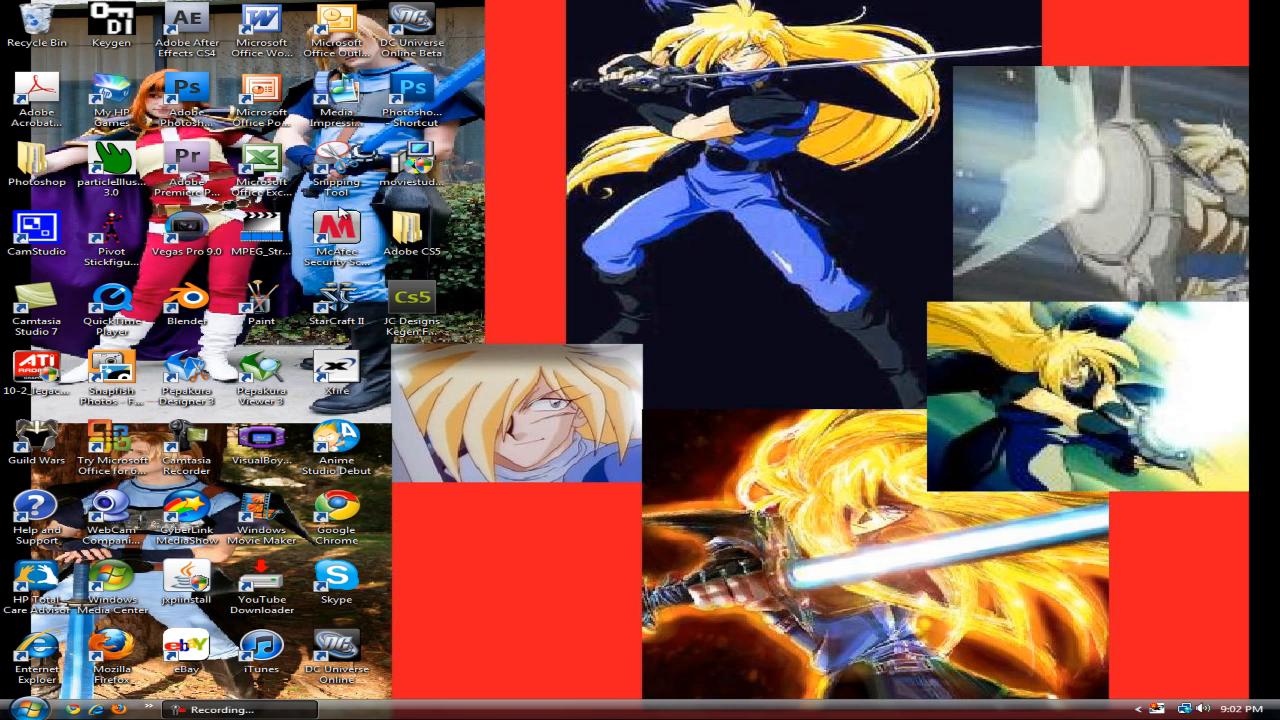
mouse_move(640, 282)
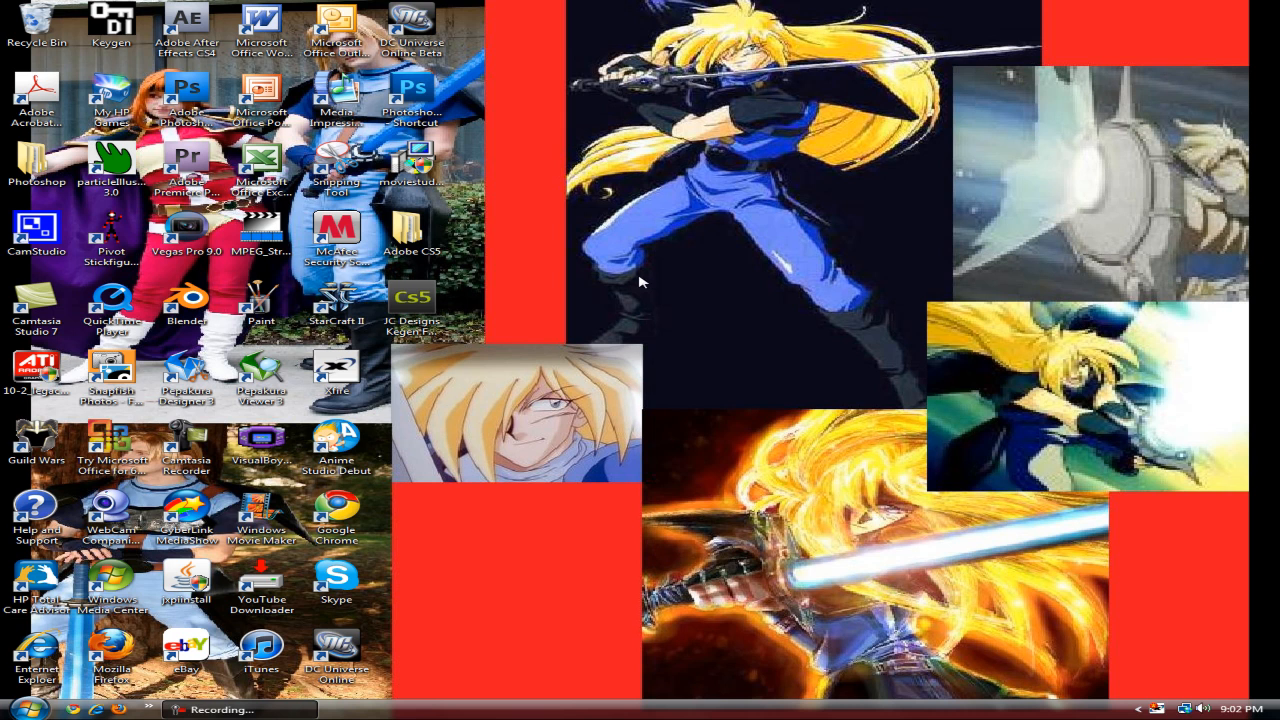
mouse_move(372, 360)
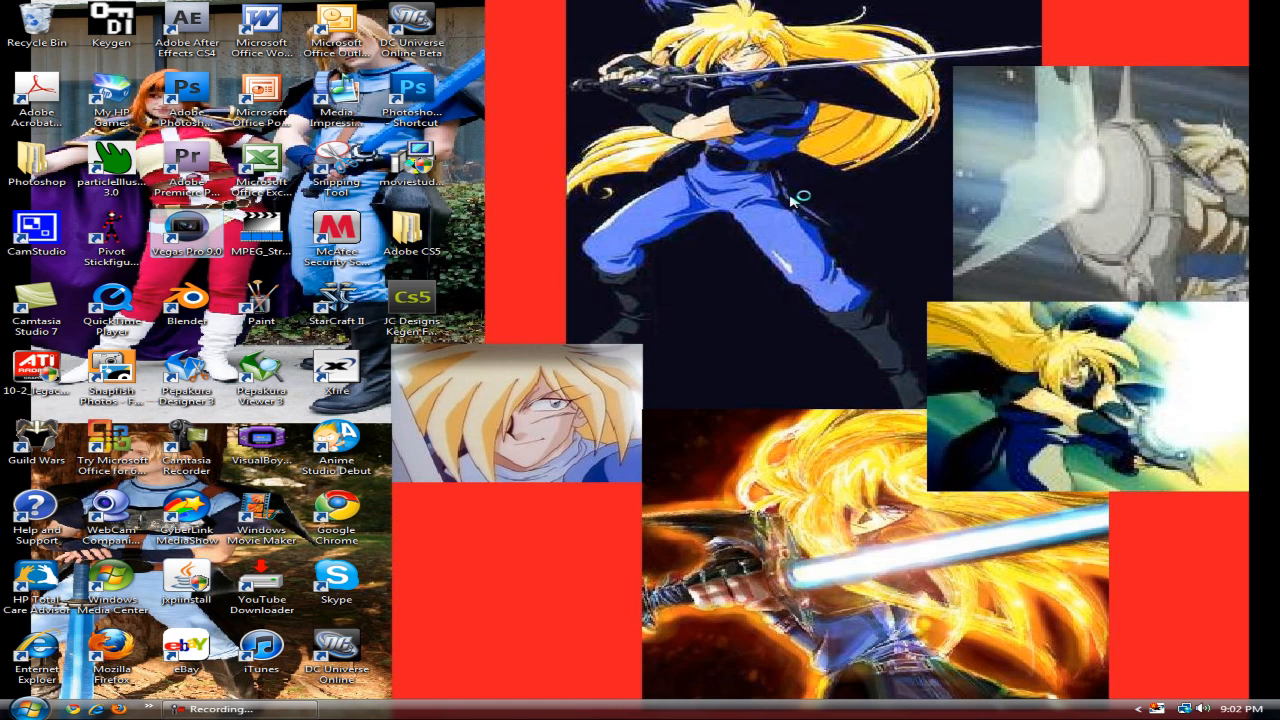
Step: Launch Vegas Pro 9 from its desktop shortcut
double_click(186, 236)
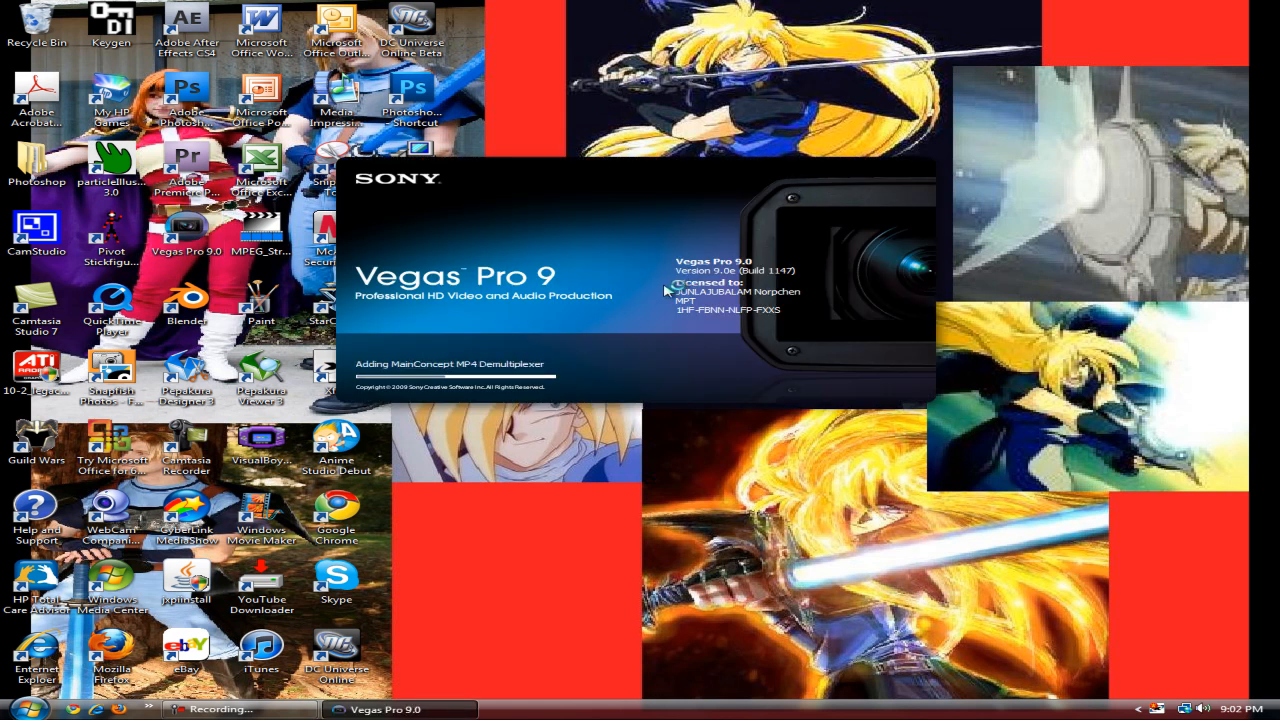
mouse_move(892, 228)
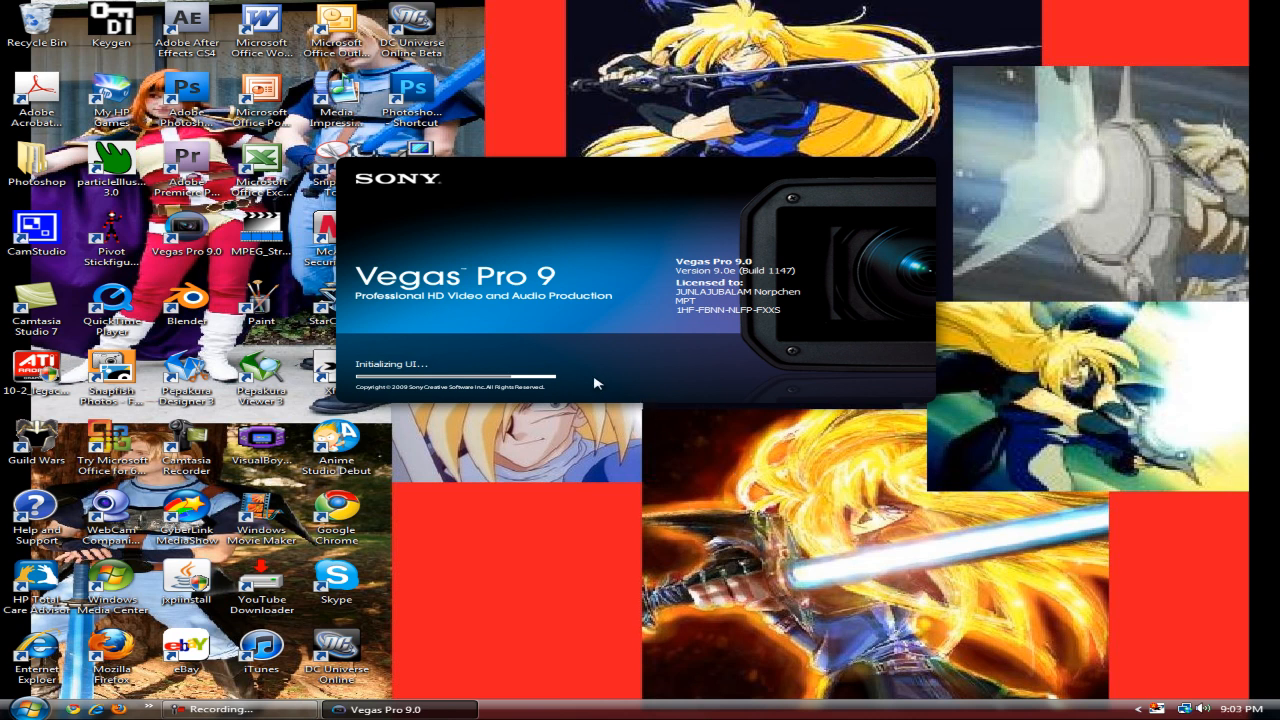
mouse_move(588, 384)
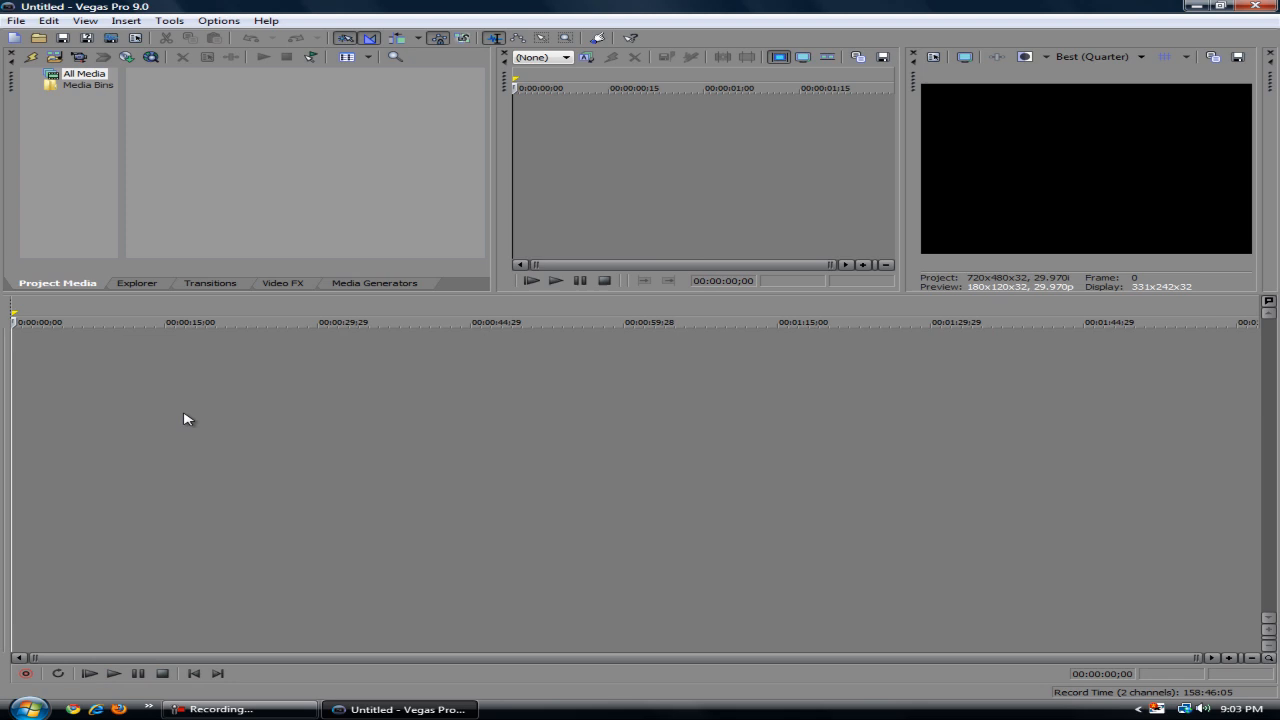
mouse_move(16, 38)
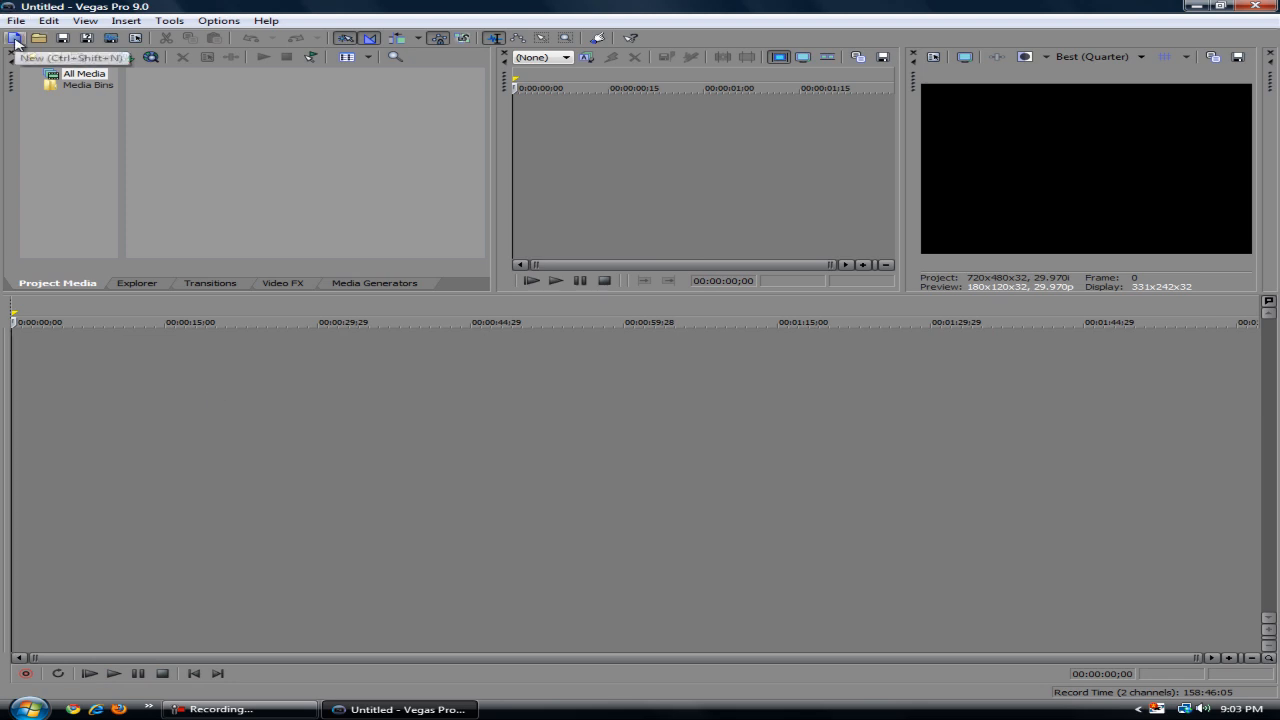
mouse_move(284, 444)
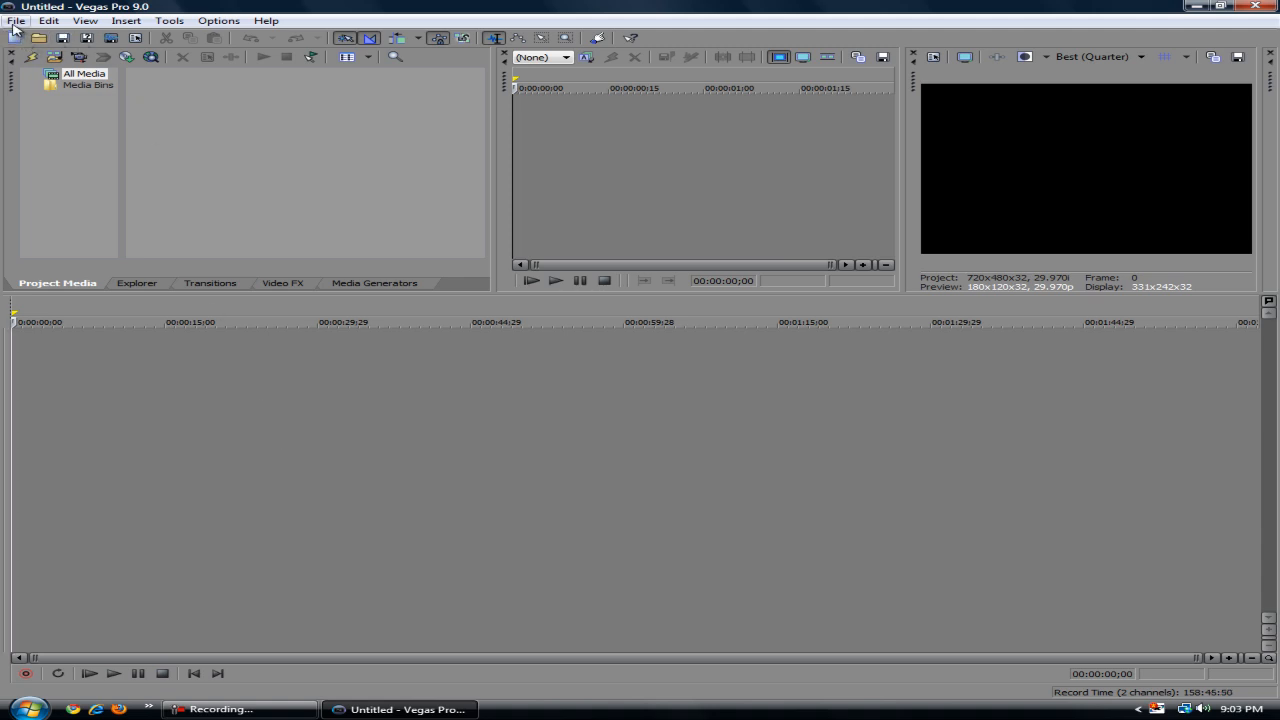
Step: Create a new project using the HDV 720-30p template (1280×720, 29.970 fps)
left_click(36, 38)
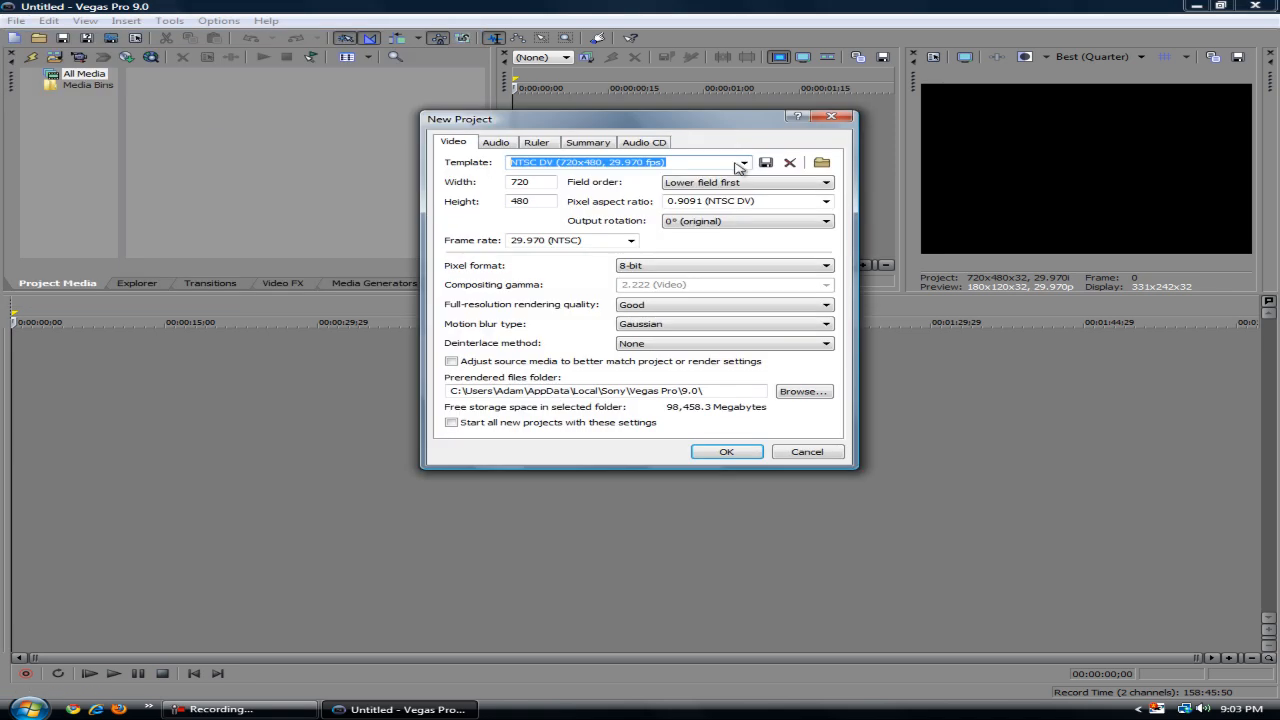
left_click(740, 162)
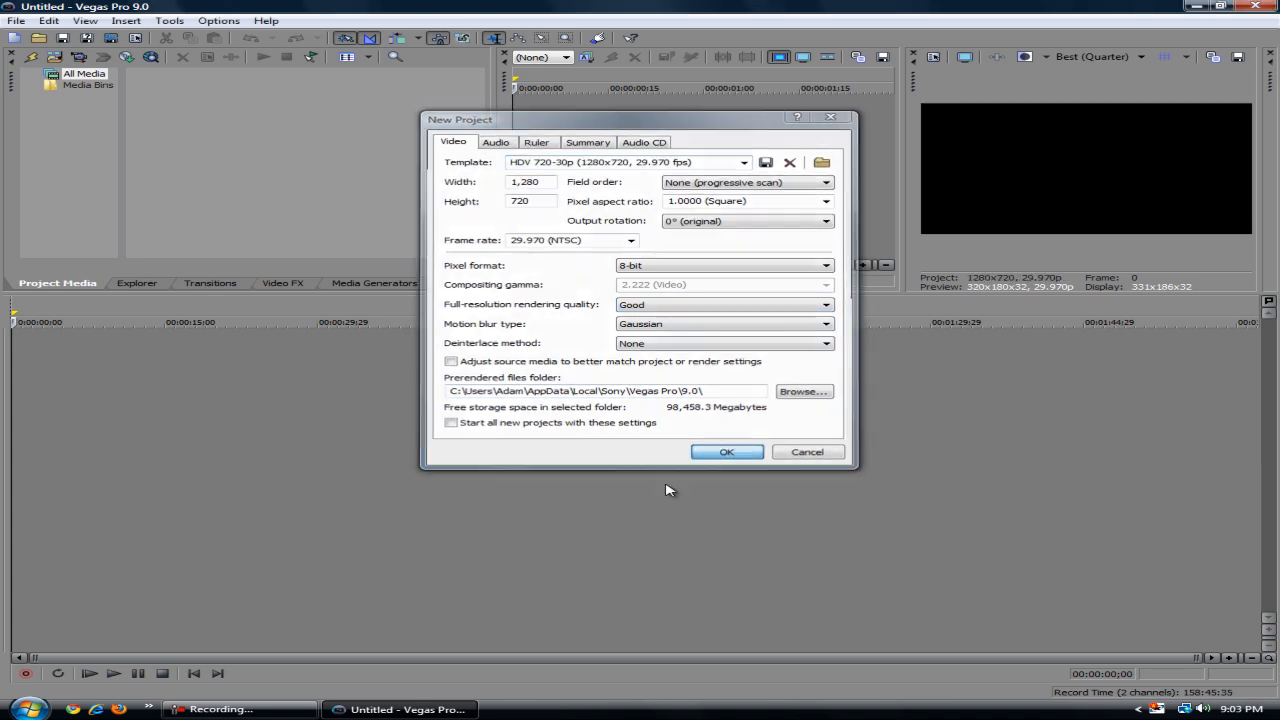
left_click(726, 452)
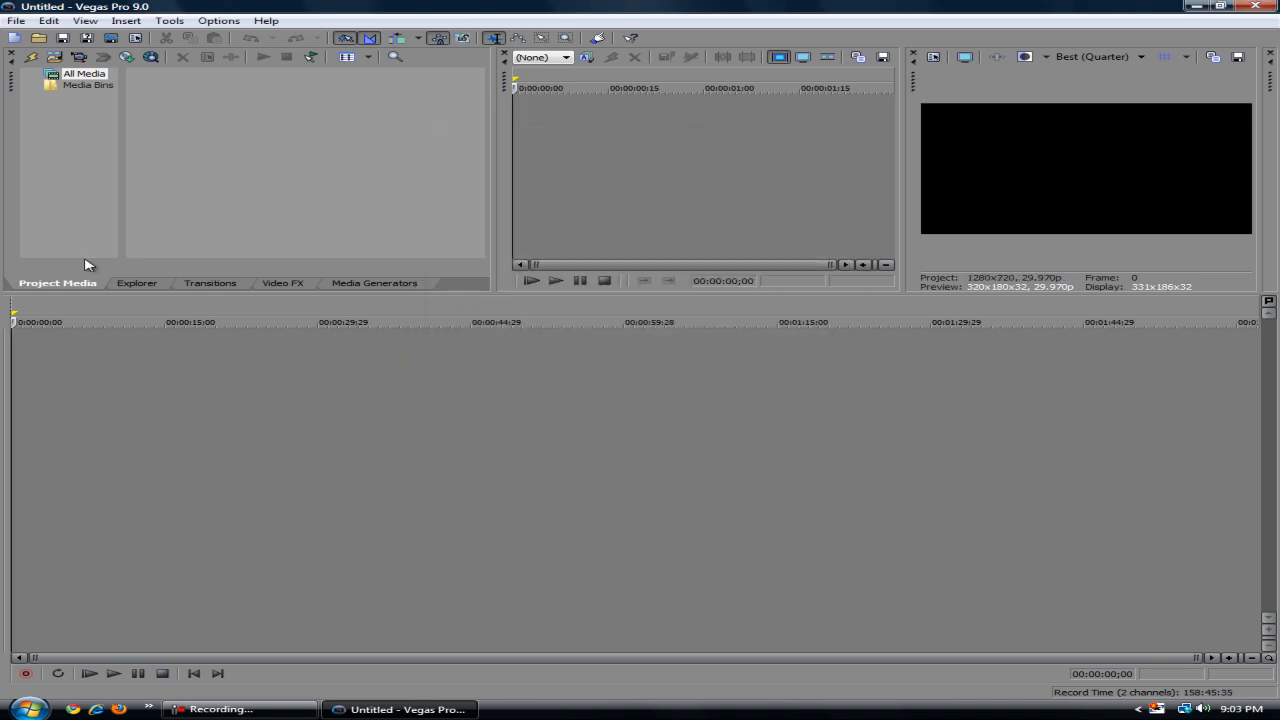
Step: Import all DSCN JPG photos from FreeAgent Drive > pictures > files 1 > Mr Green 1 into project media
left_click(16, 20)
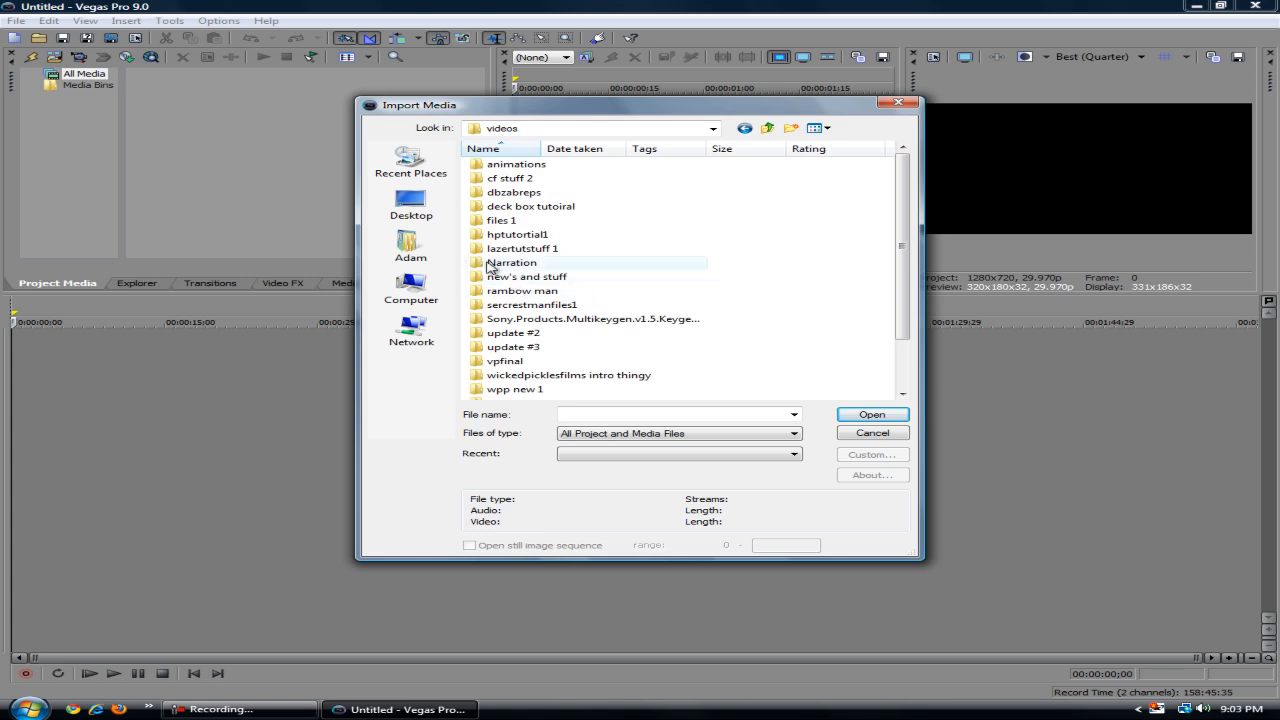
left_click(412, 244)
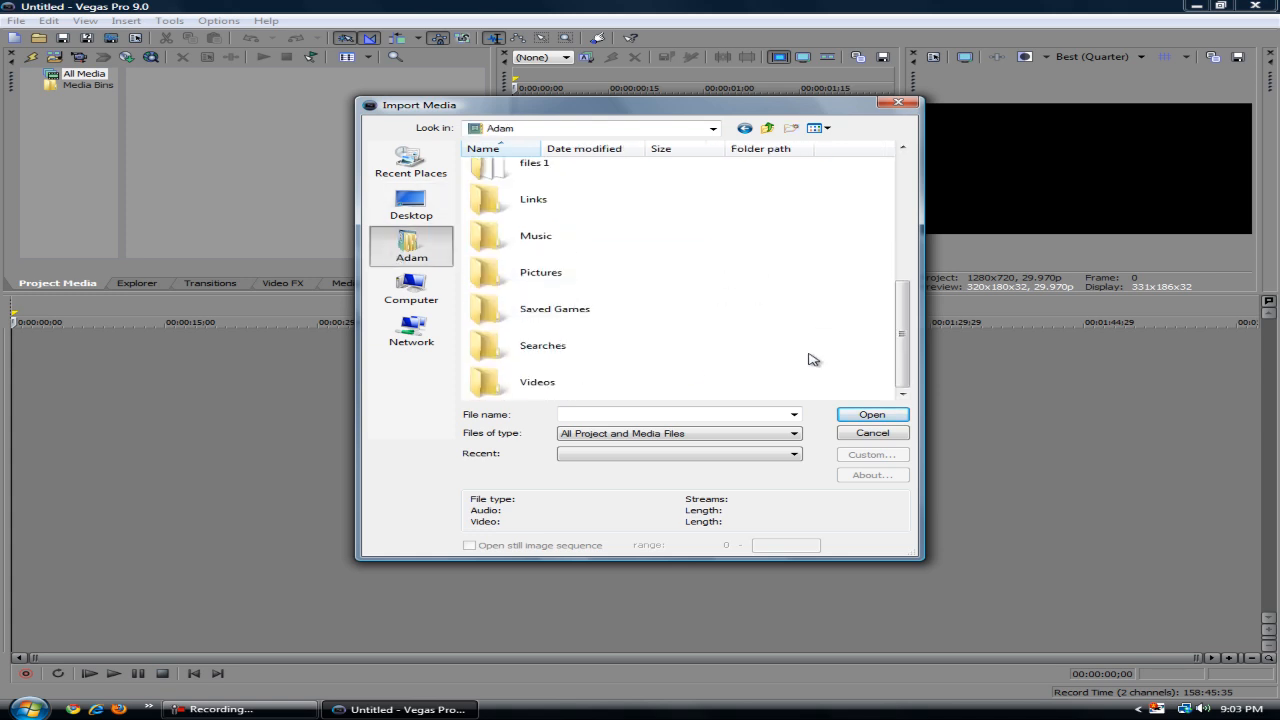
double_click(540, 264)
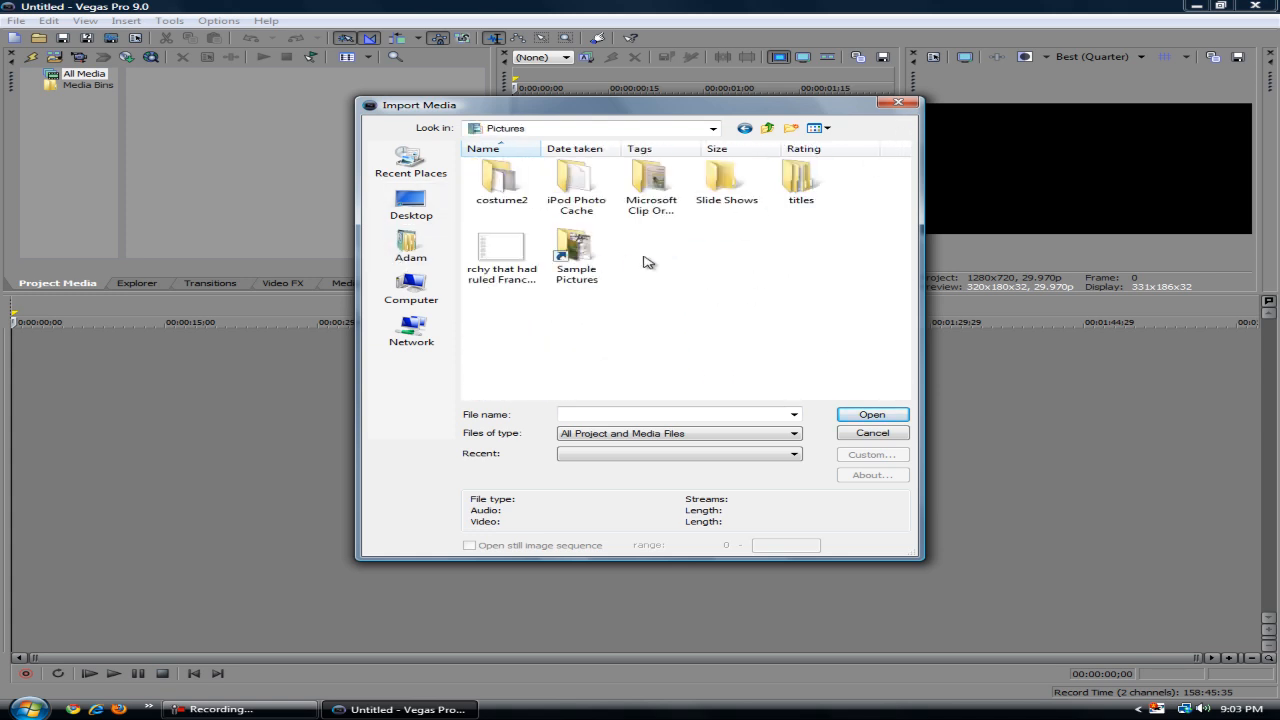
left_click(412, 288)
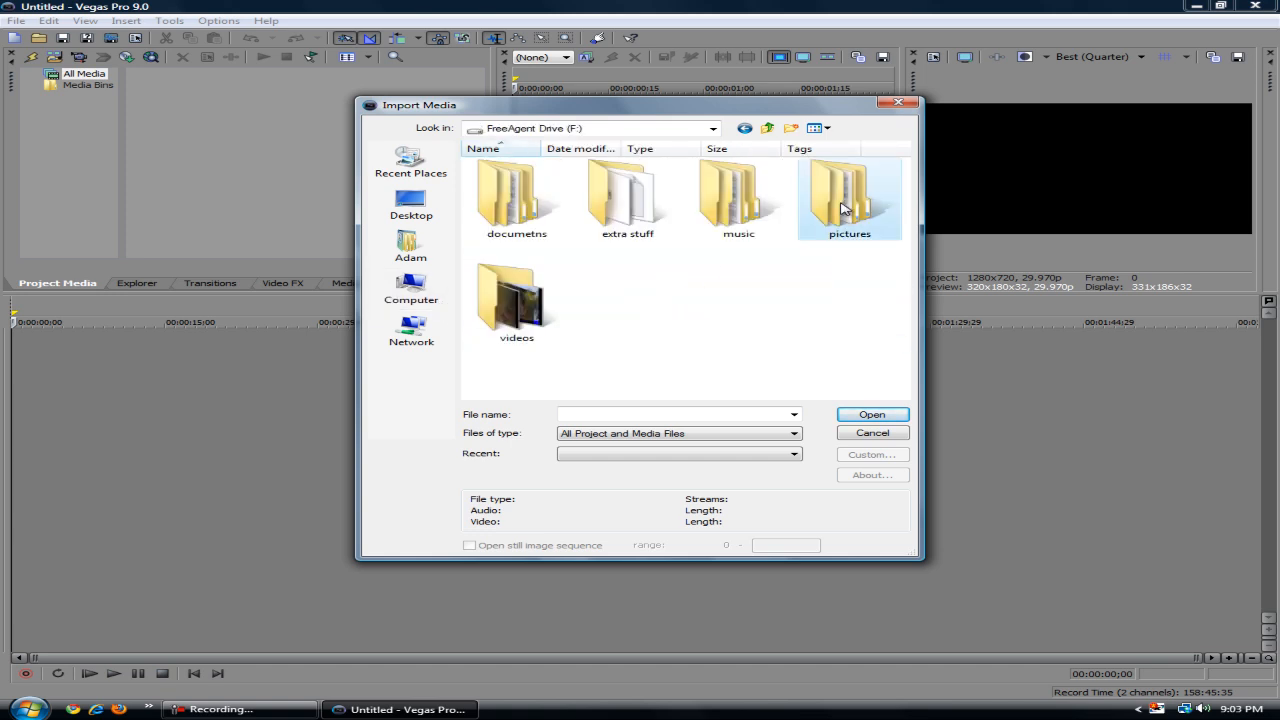
double_click(848, 196)
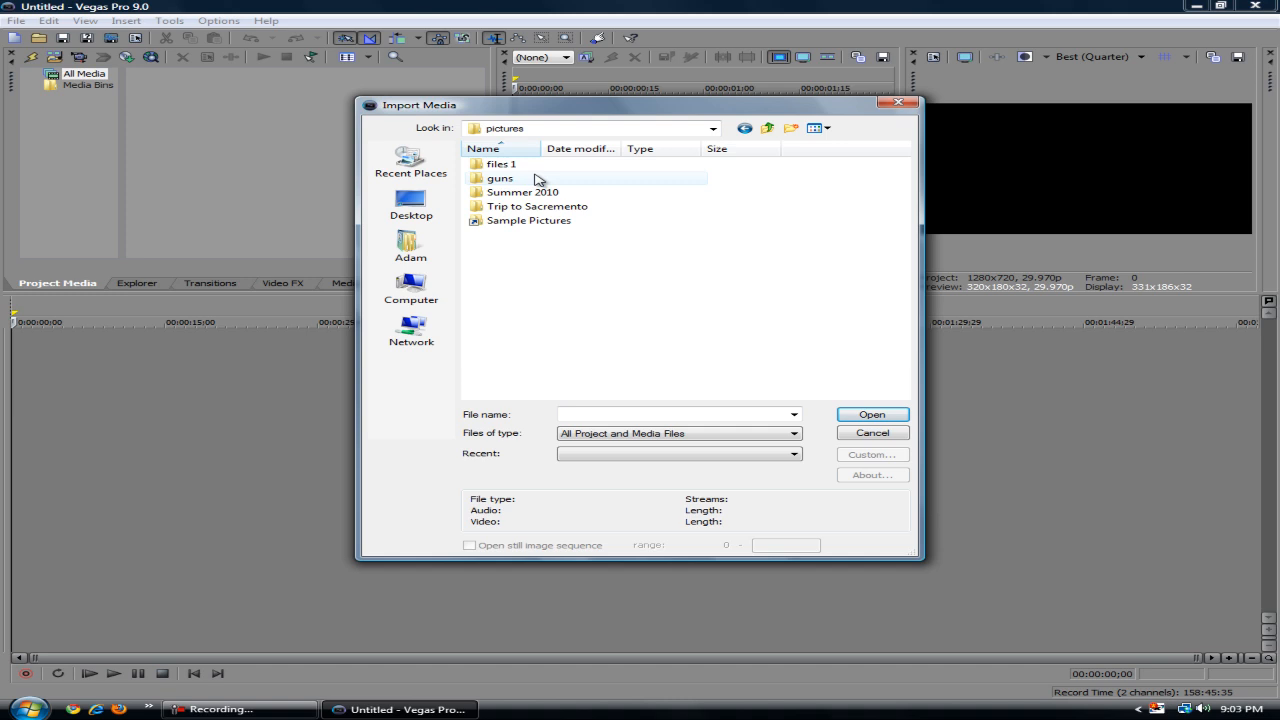
double_click(500, 164)
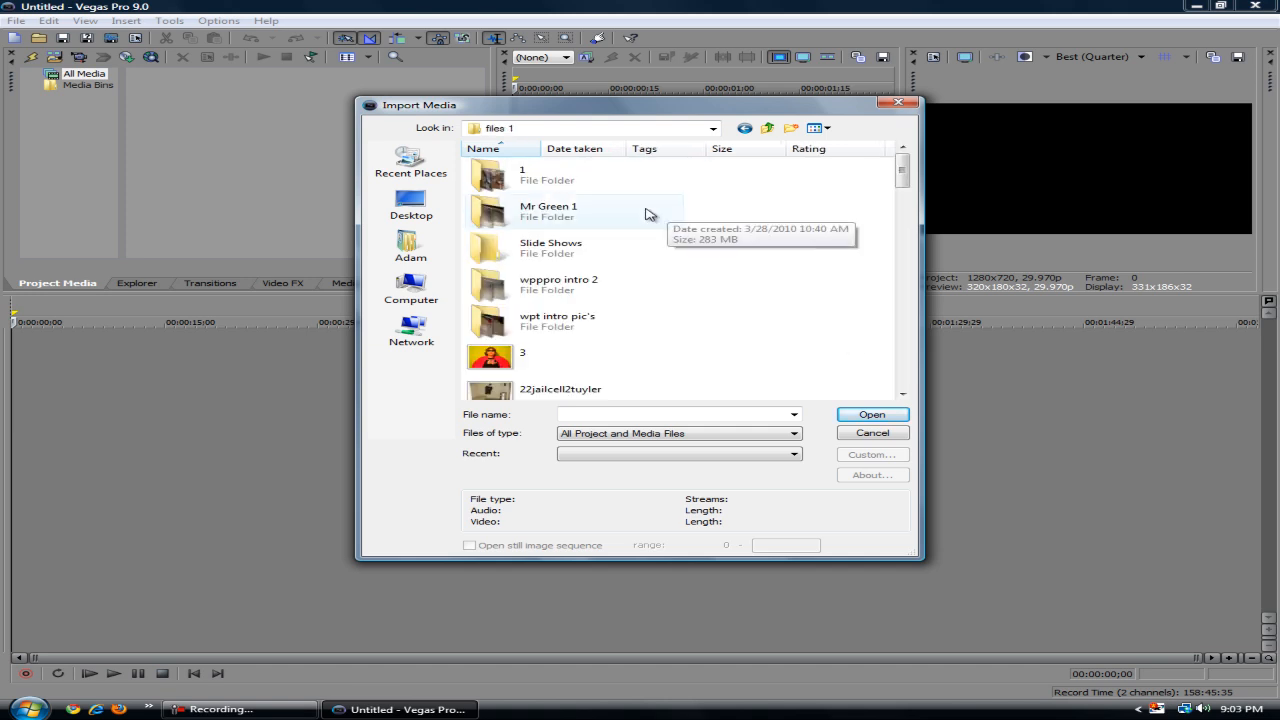
double_click(548, 212)
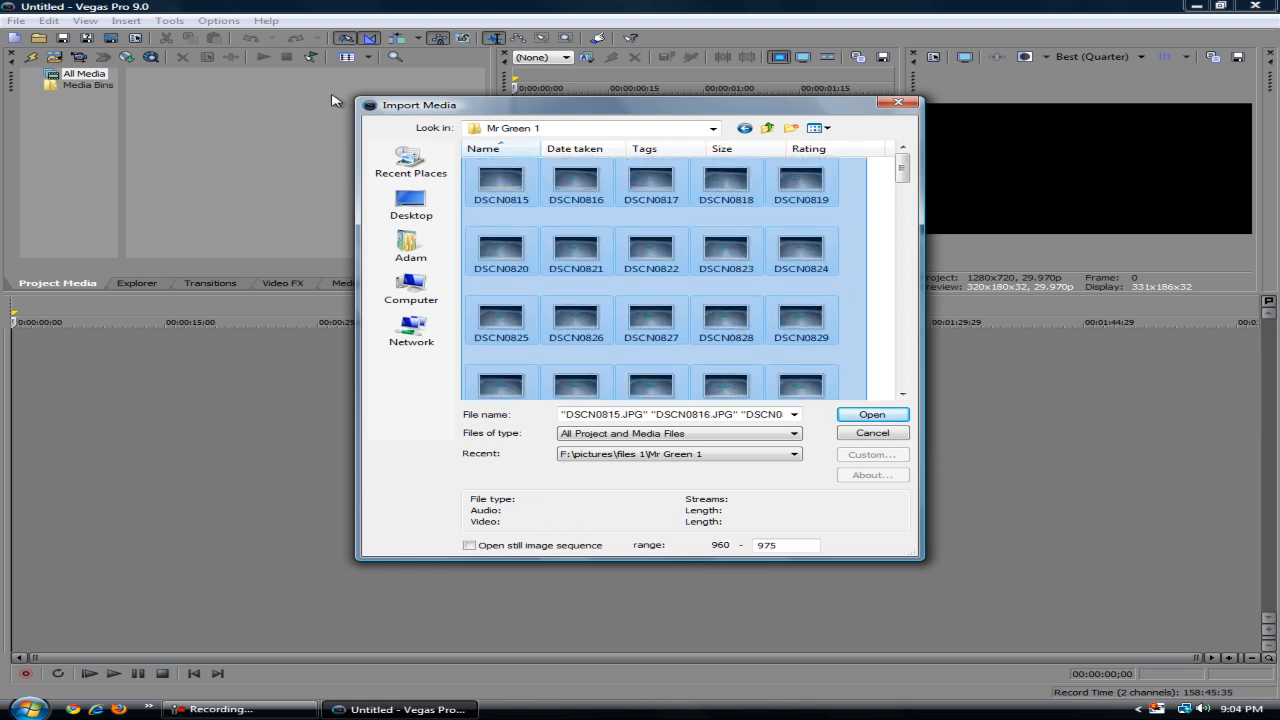
left_click(872, 414)
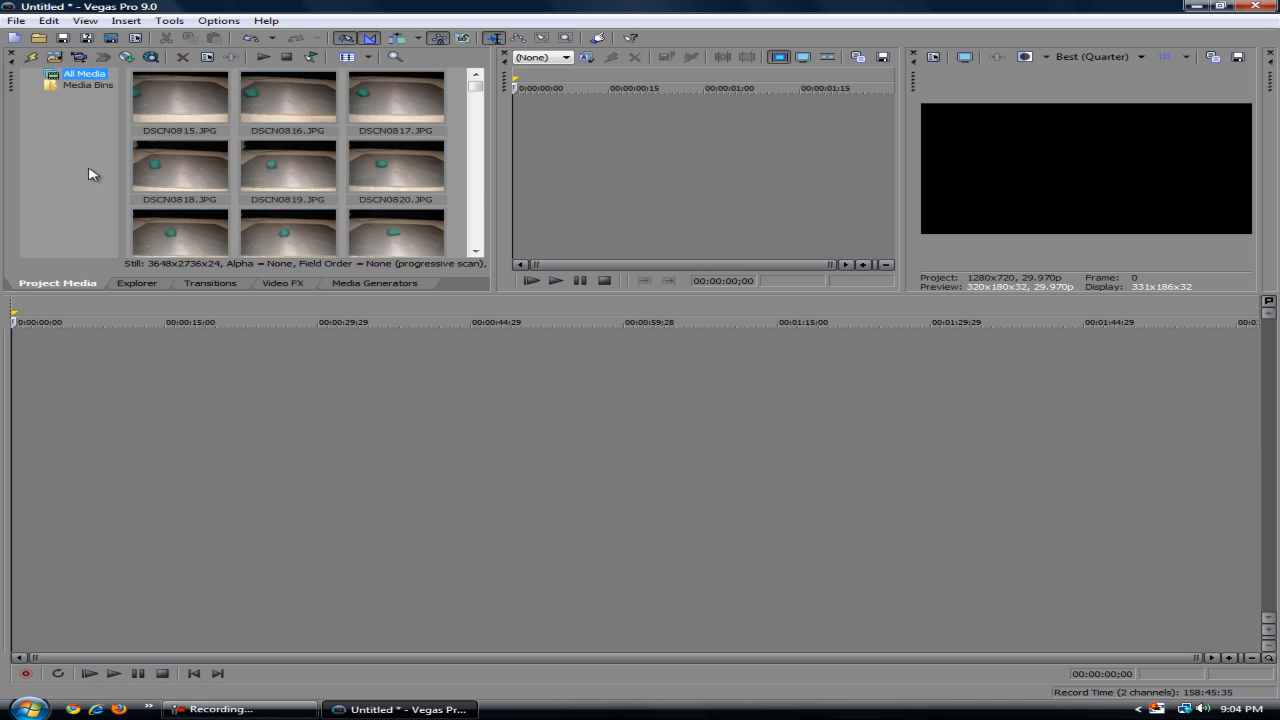
Step: Bring up the Options menu of program-wide settings commands
right_click(168, 450)
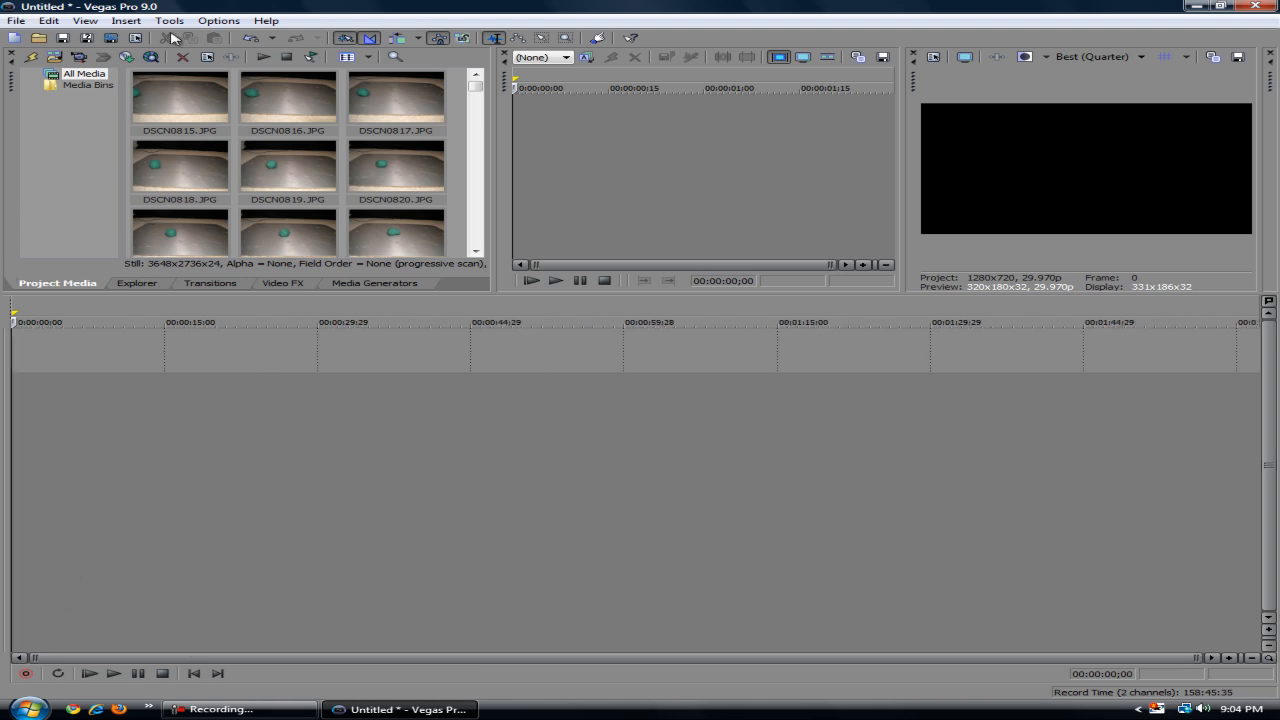
left_click(218, 20)
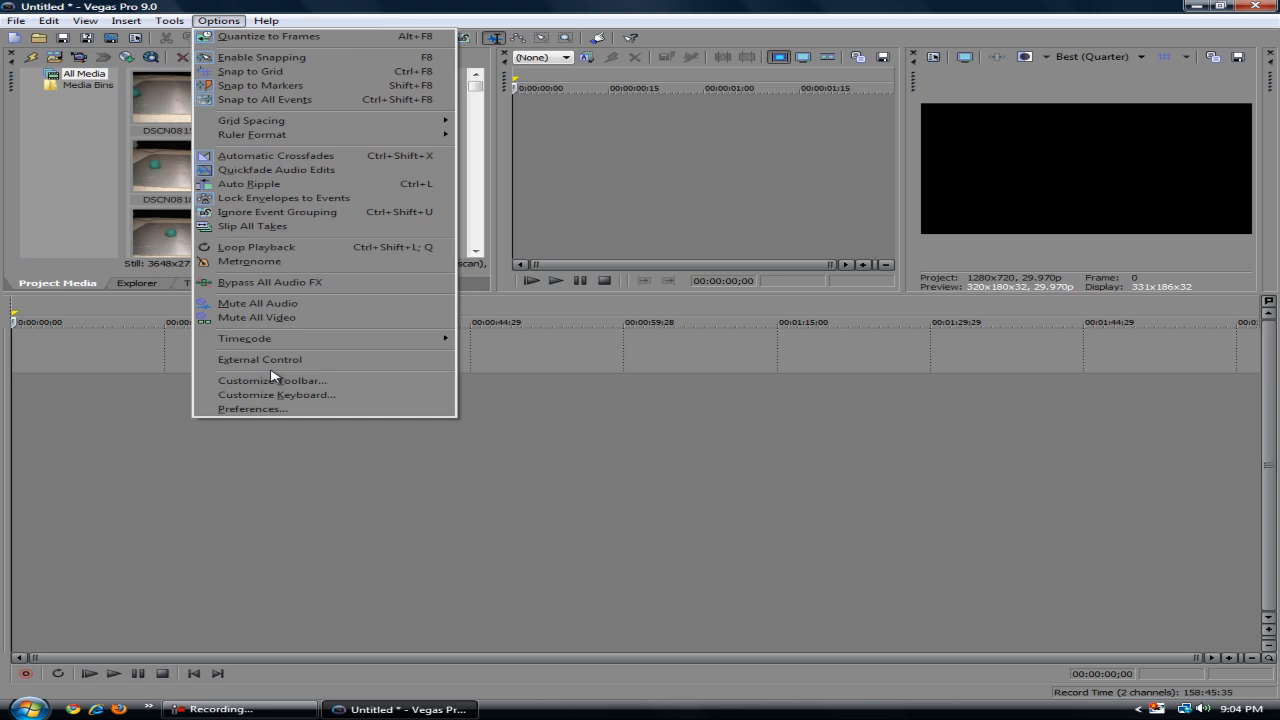
Step: In Preferences > Editing, set the new still image length to 0.155 seconds
left_click(252, 408)
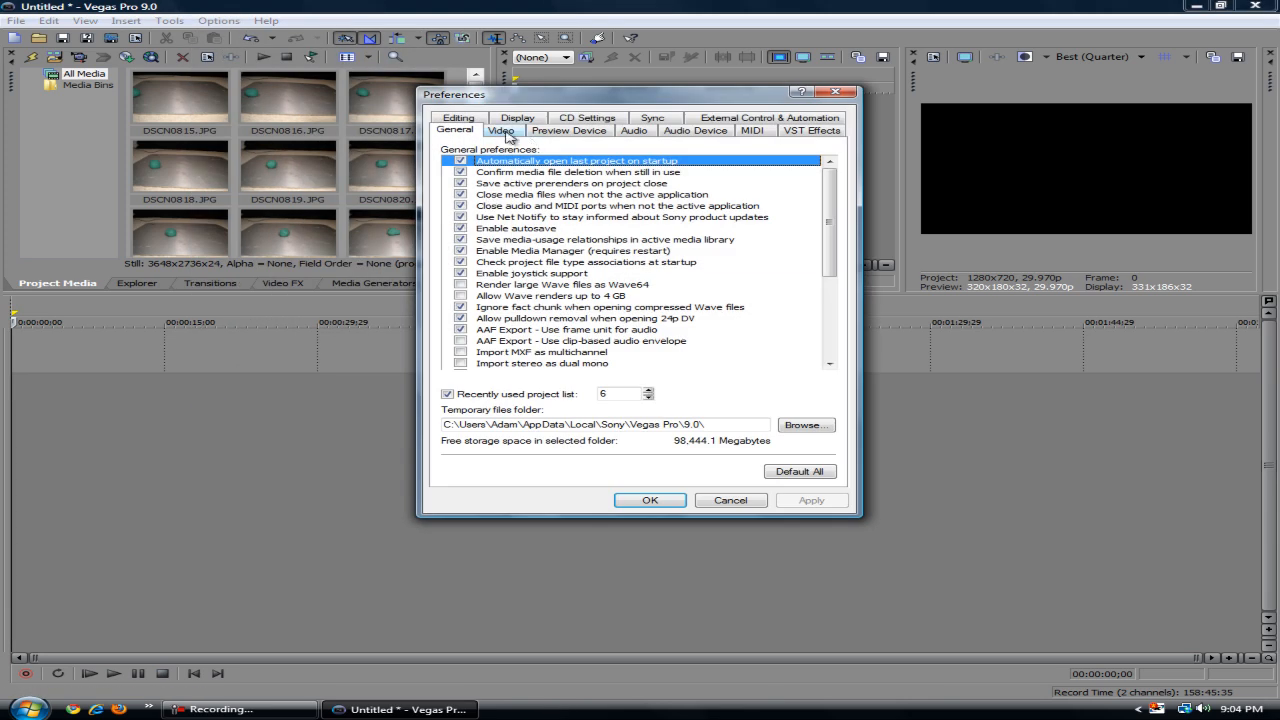
left_click(456, 130)
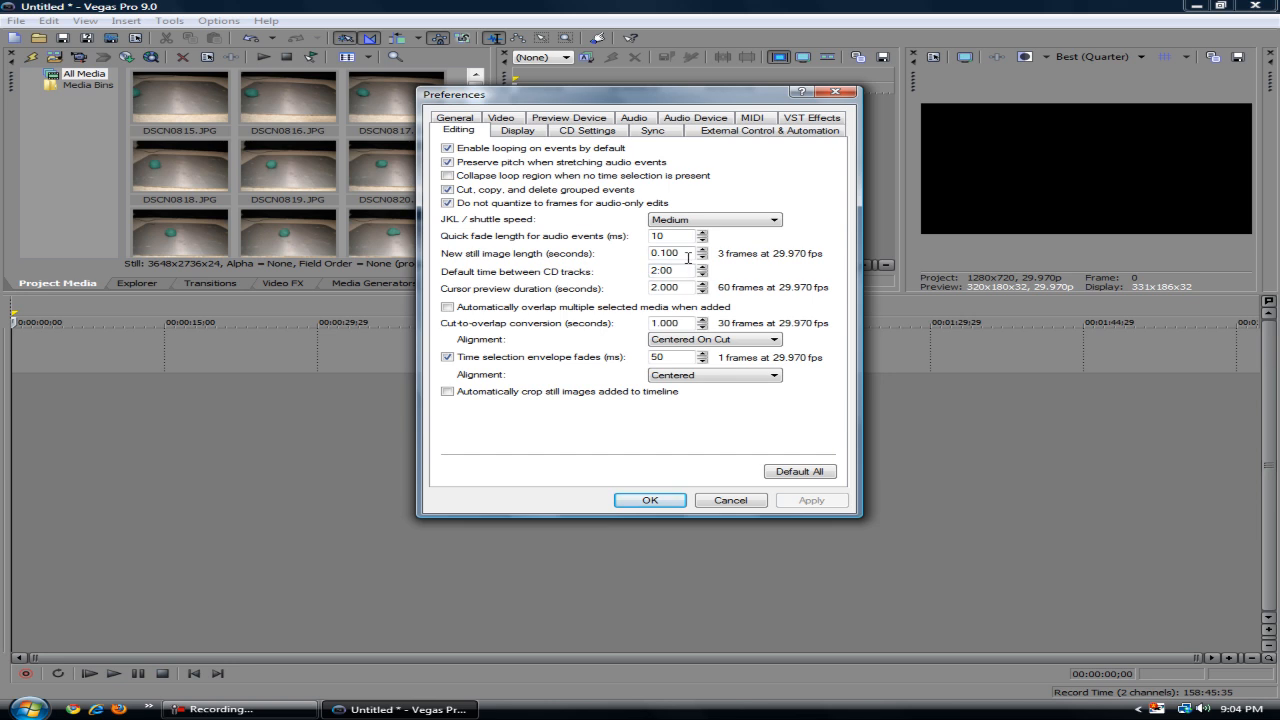
left_click(704, 248)
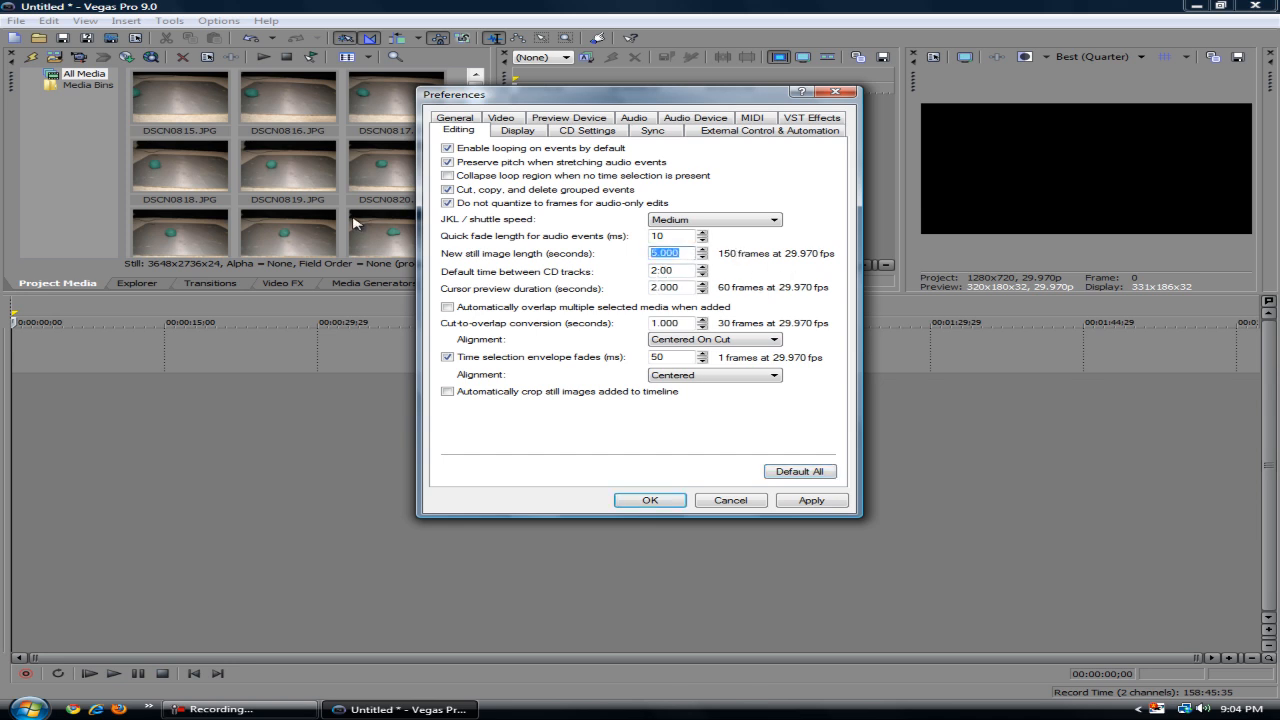
type(".155")
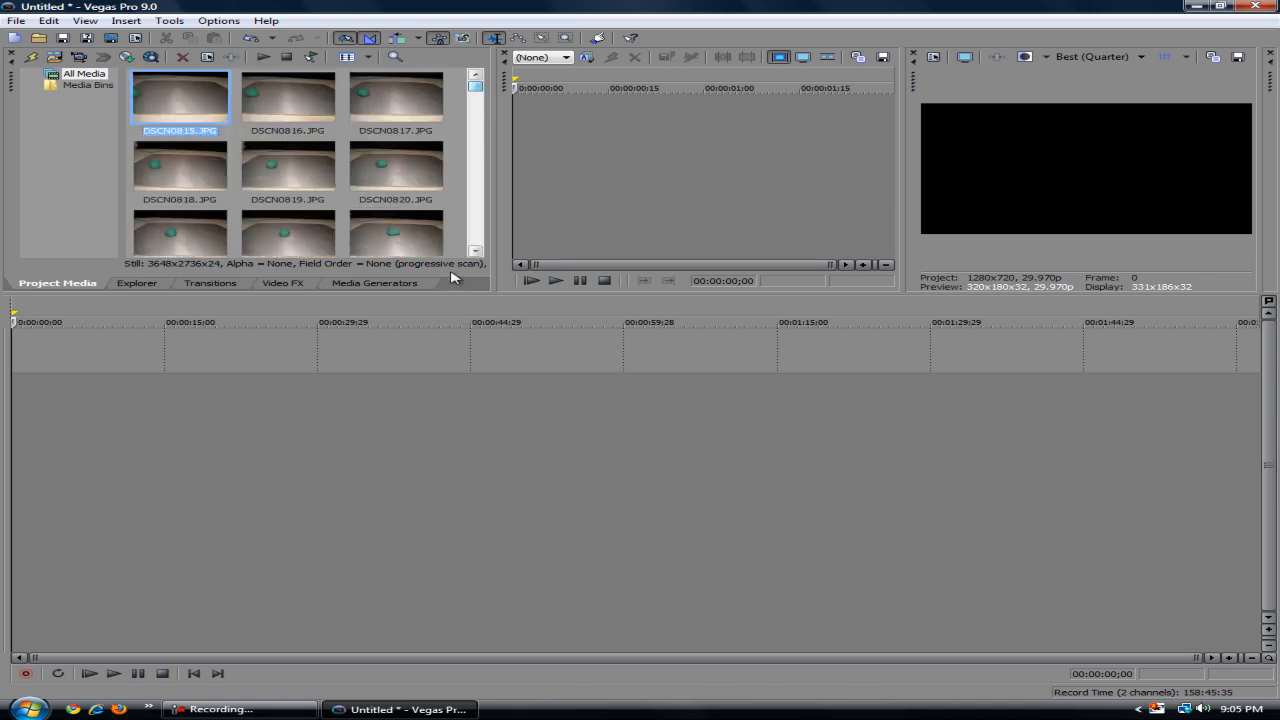
Step: Drag the imported DSCN photos onto the timeline as a sequence of short still-image events
scroll("down", 3)
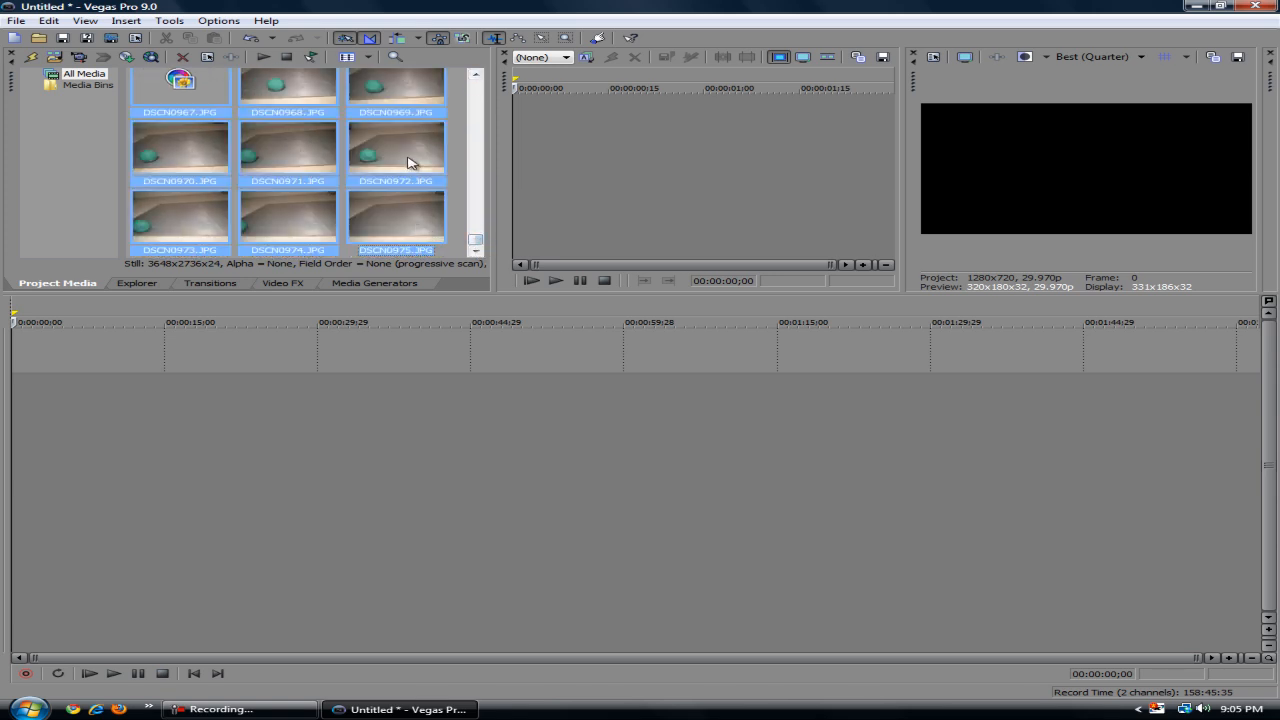
left_click(396, 148)
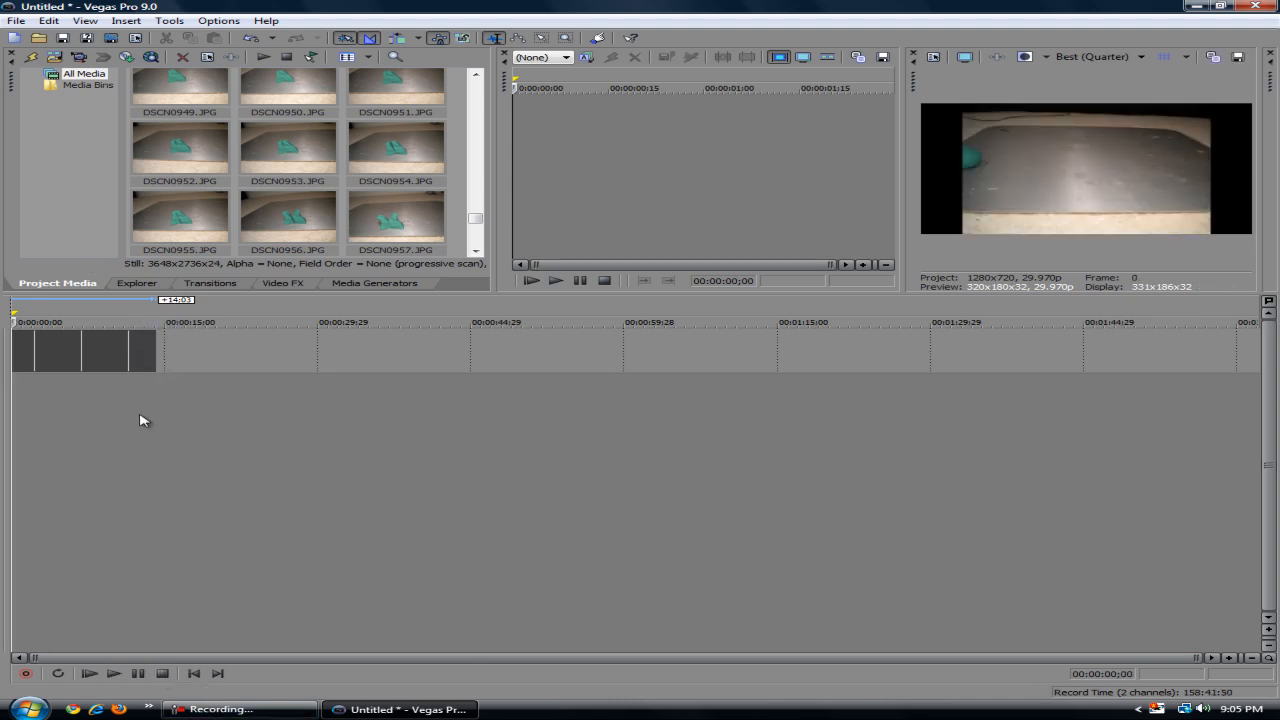
mouse_move(208, 544)
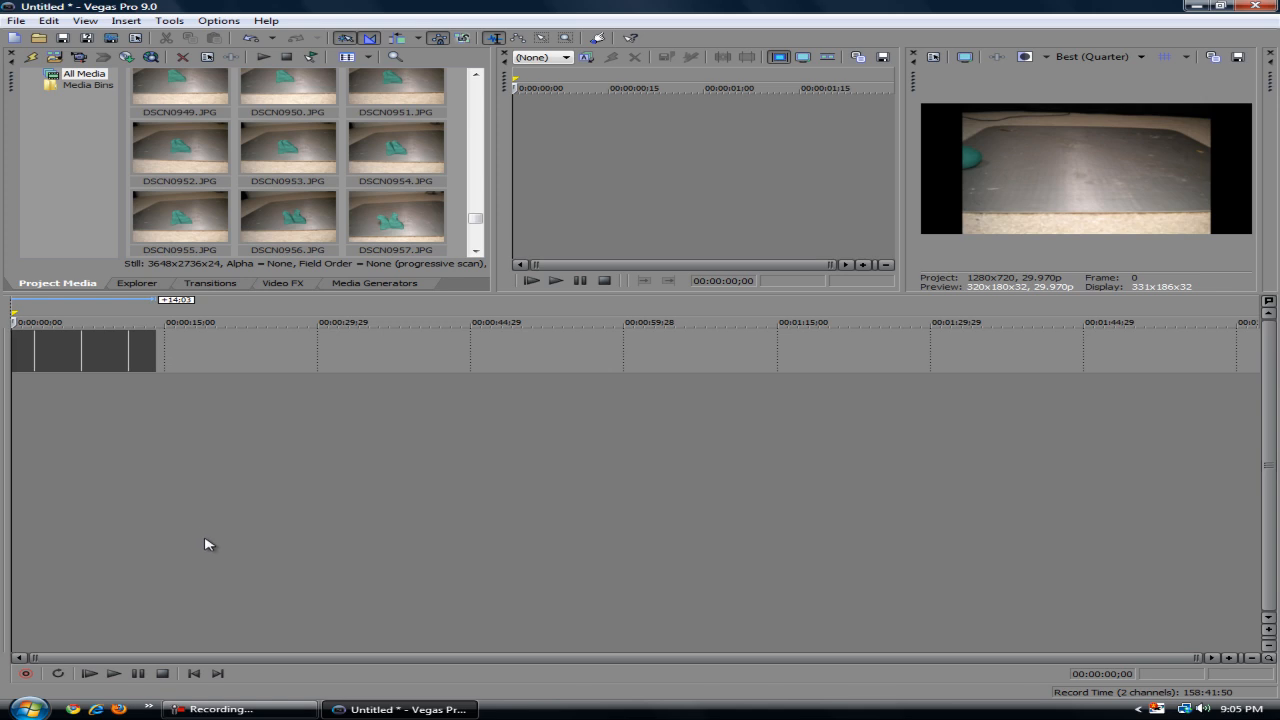
mouse_move(224, 400)
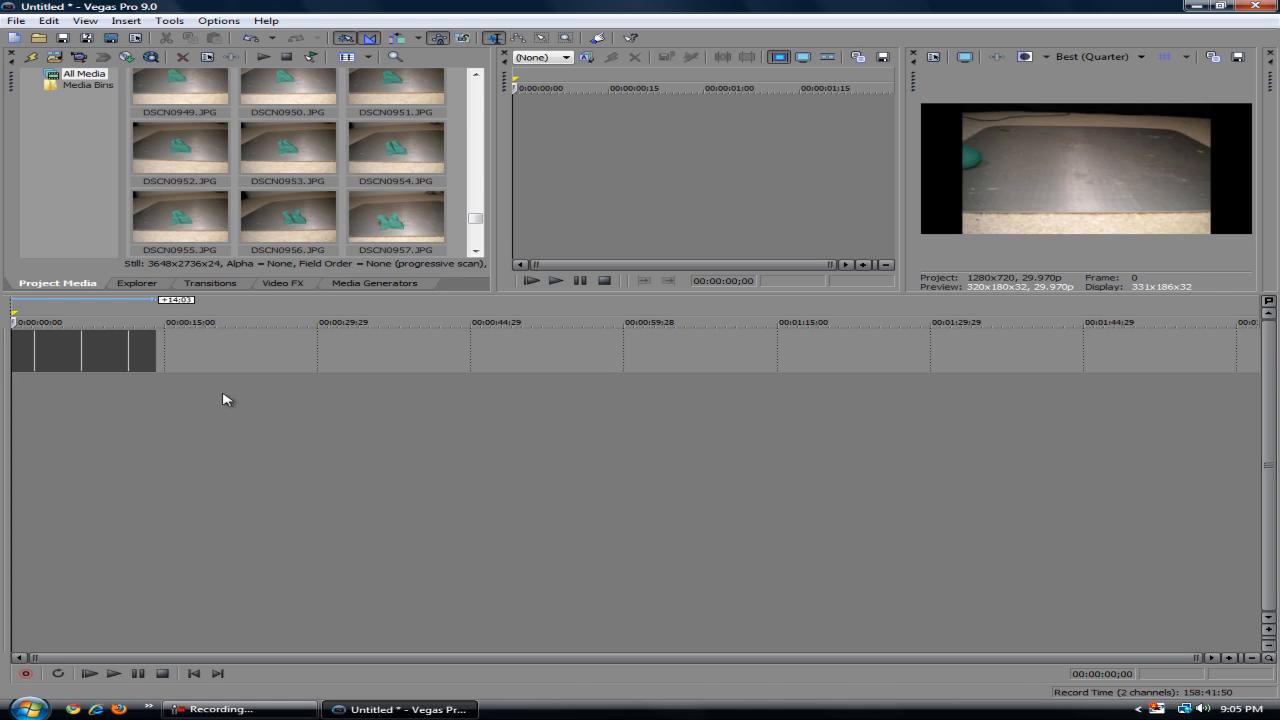
mouse_move(28, 210)
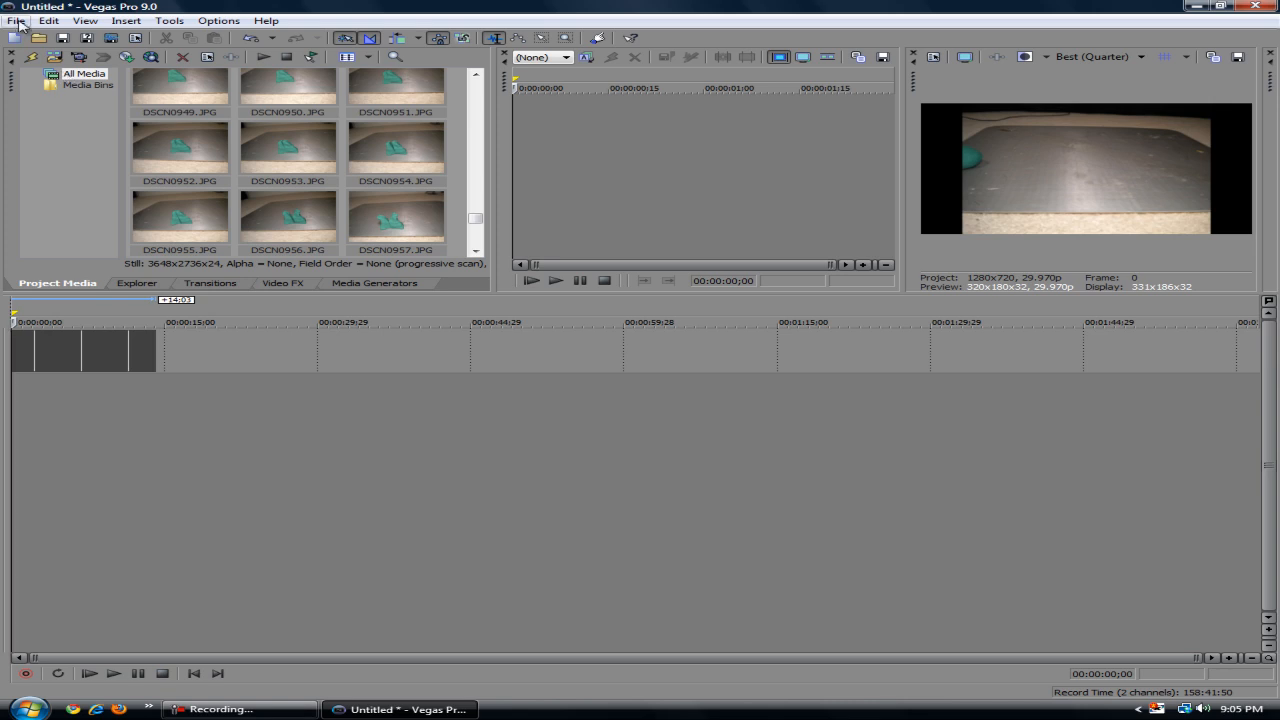
left_click(16, 20)
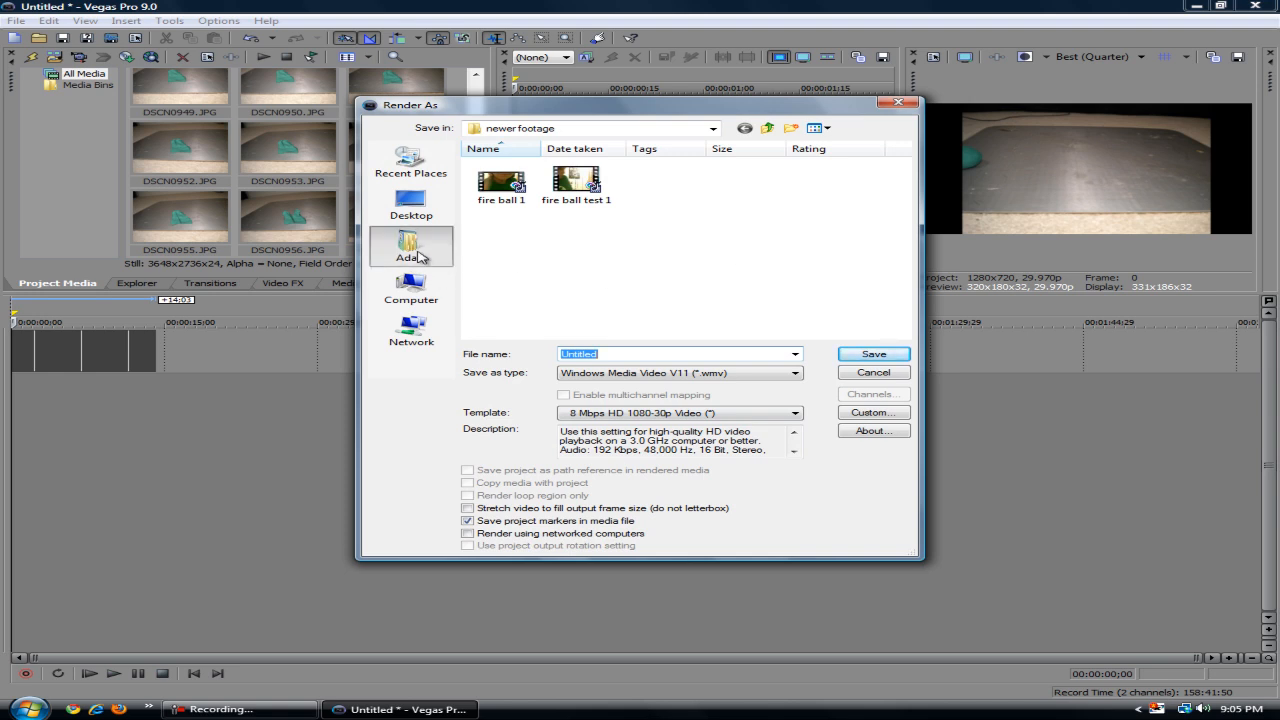
left_click(412, 248)
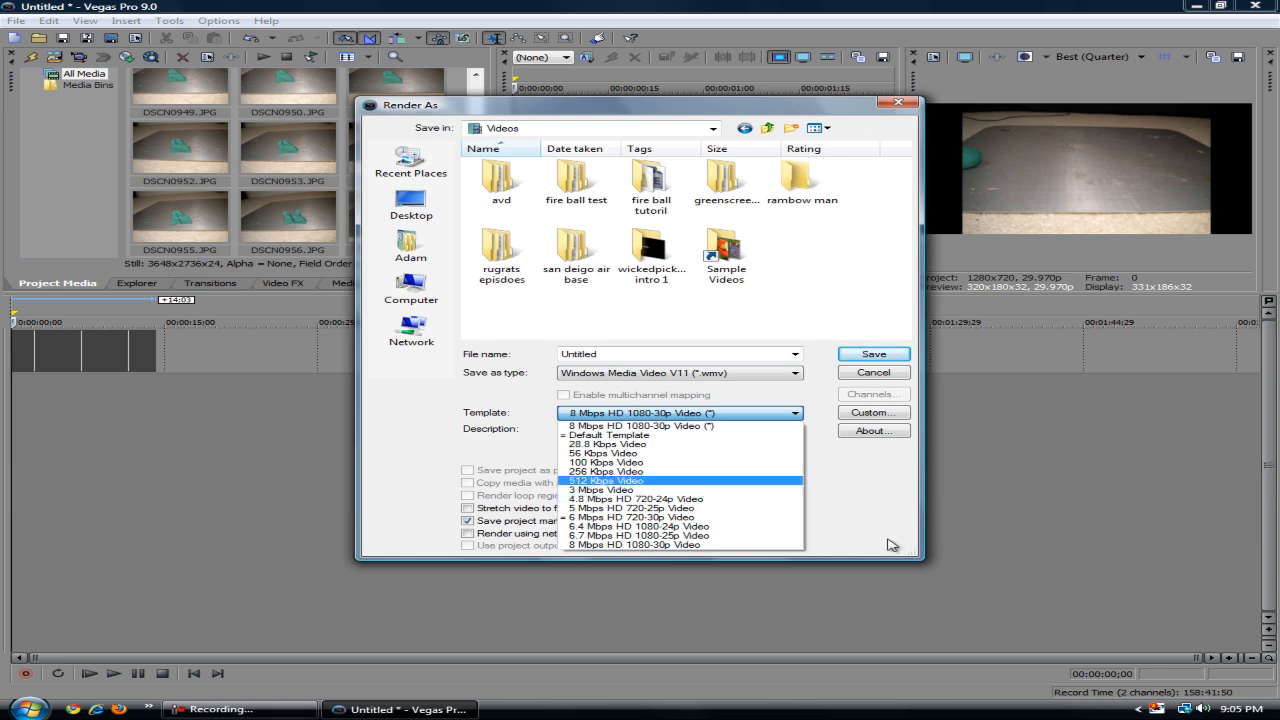
left_click(872, 372)
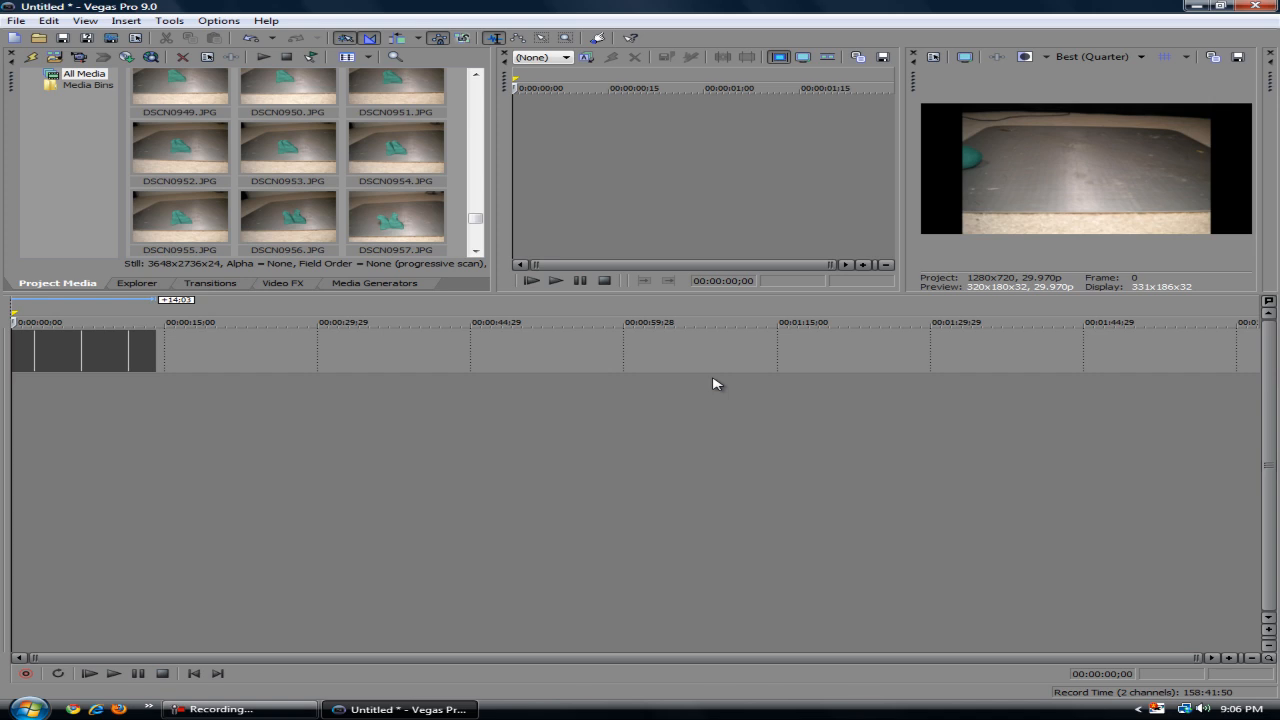
mouse_move(596, 486)
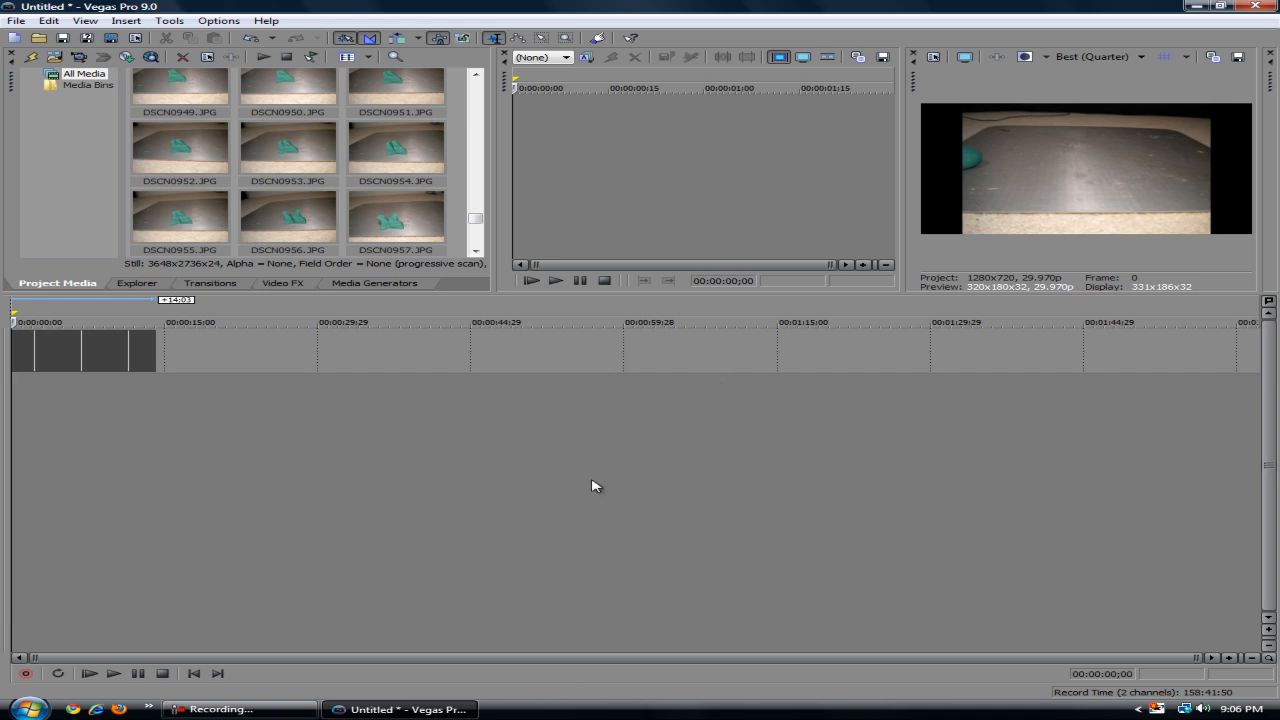